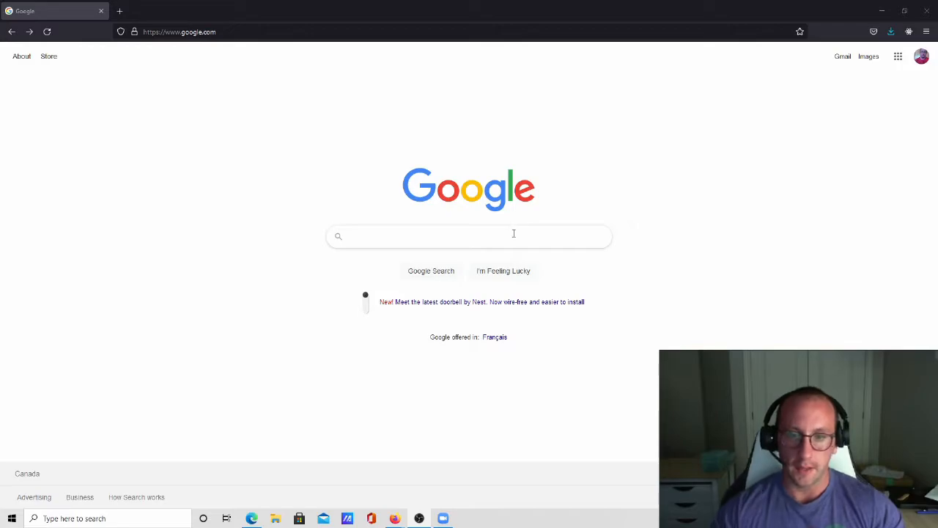
- Search Google for "visual studio" to bring up the official Visual Studio site
{"action": "left_click", "coordinate": [469, 235]}
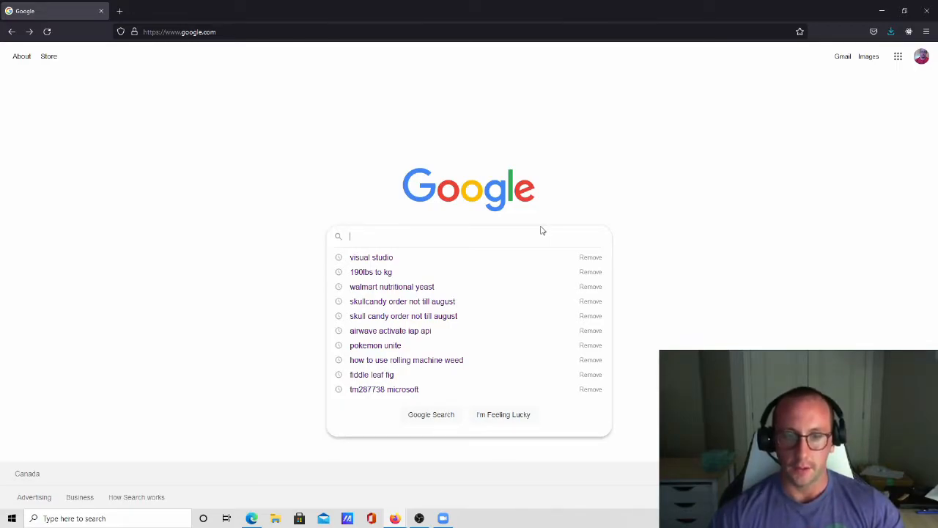
{"action": "type", "text": "visual studio"}
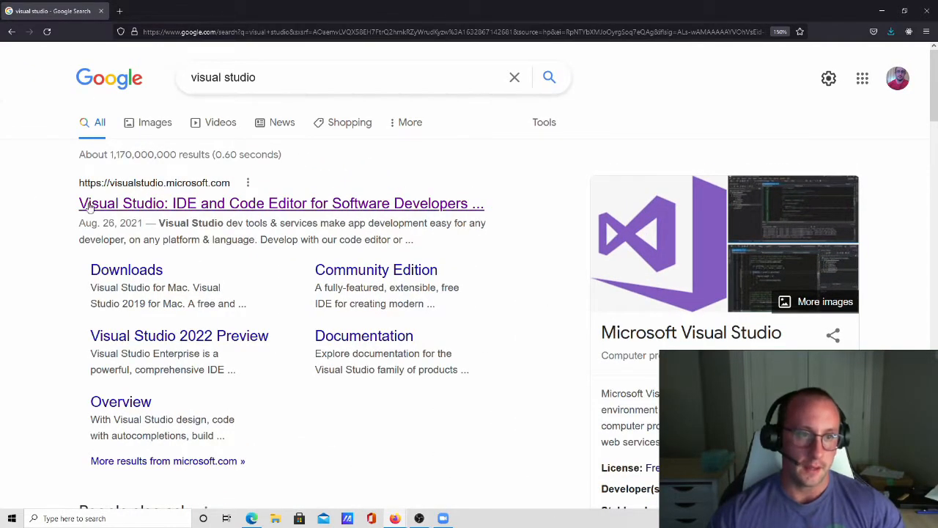
{"action": "mouse_move", "coordinate": [212, 203]}
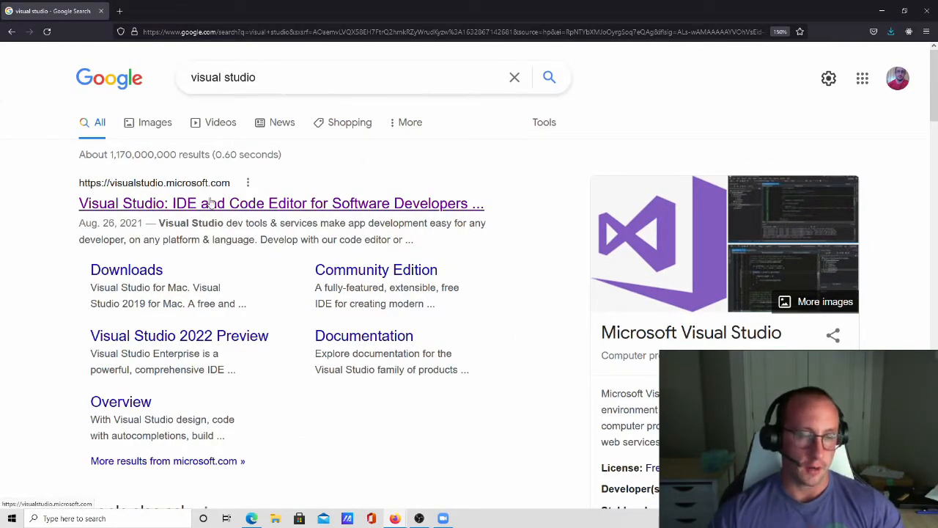
{"action": "mouse_move", "coordinate": [253, 213]}
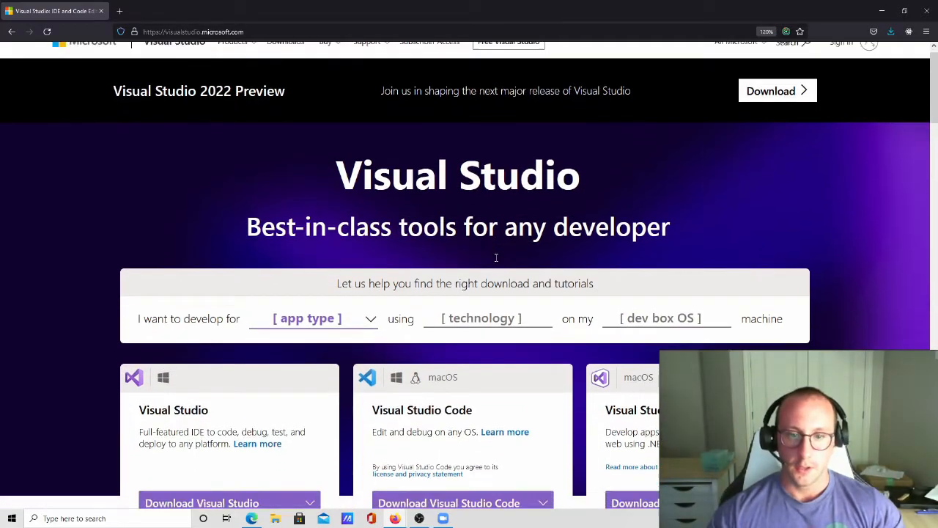
{"action": "scroll", "scroll_direction": "down", "scroll_amount": 3}
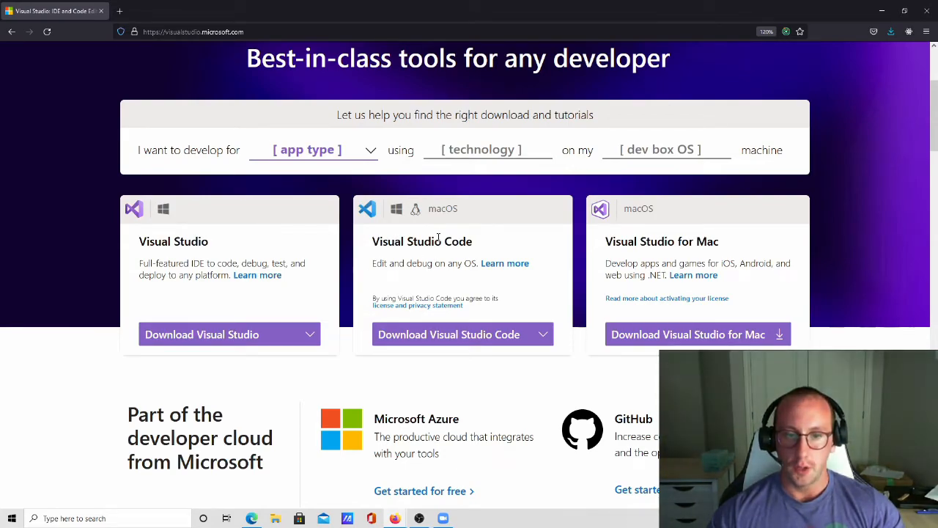
{"action": "mouse_move", "coordinate": [453, 248]}
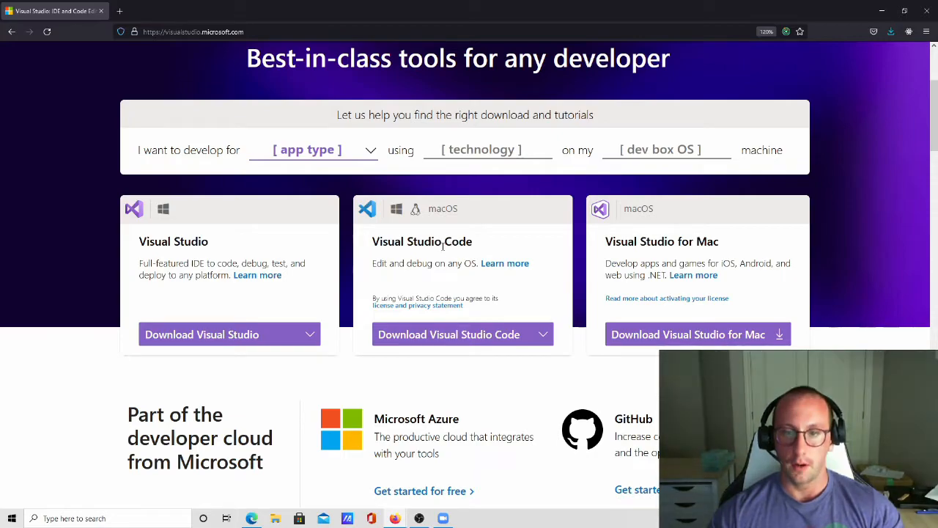
{"action": "mouse_move", "coordinate": [439, 256]}
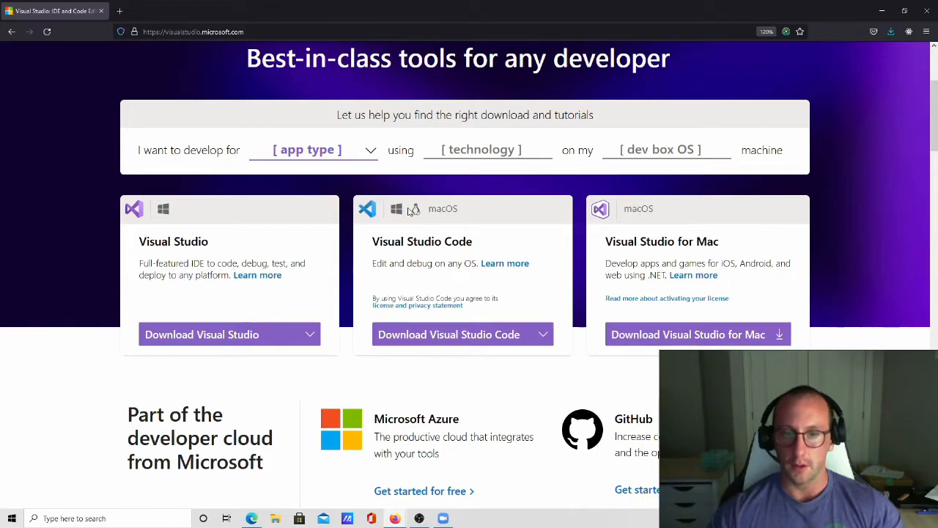
{"action": "mouse_move", "coordinate": [396, 241]}
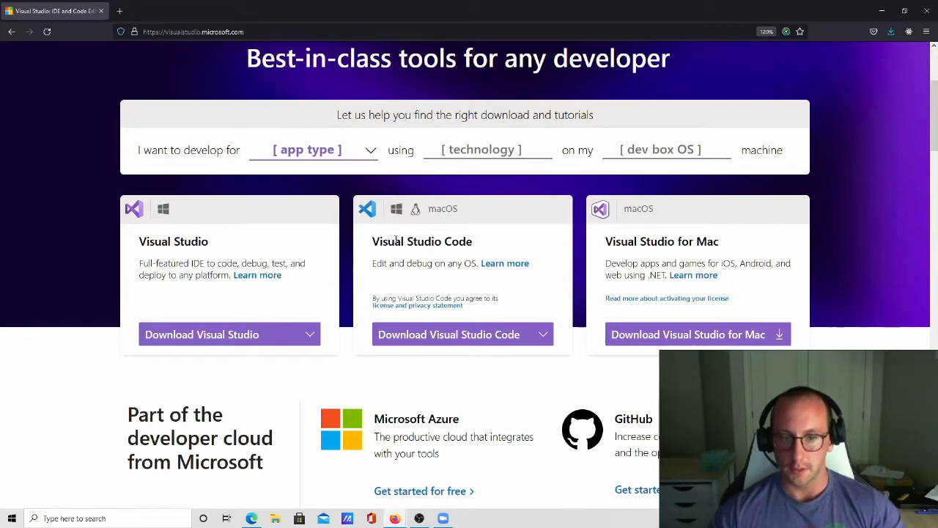
{"action": "mouse_move", "coordinate": [638, 255]}
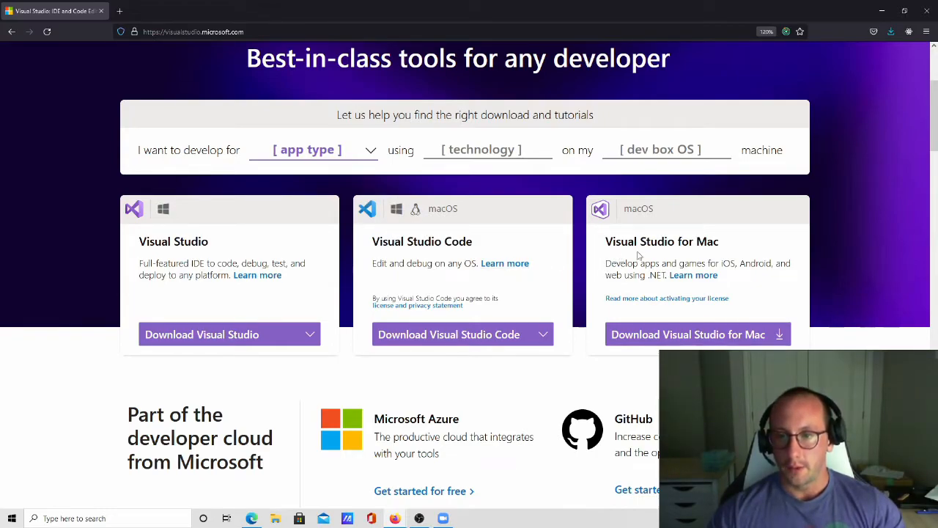
{"action": "mouse_move", "coordinate": [697, 247]}
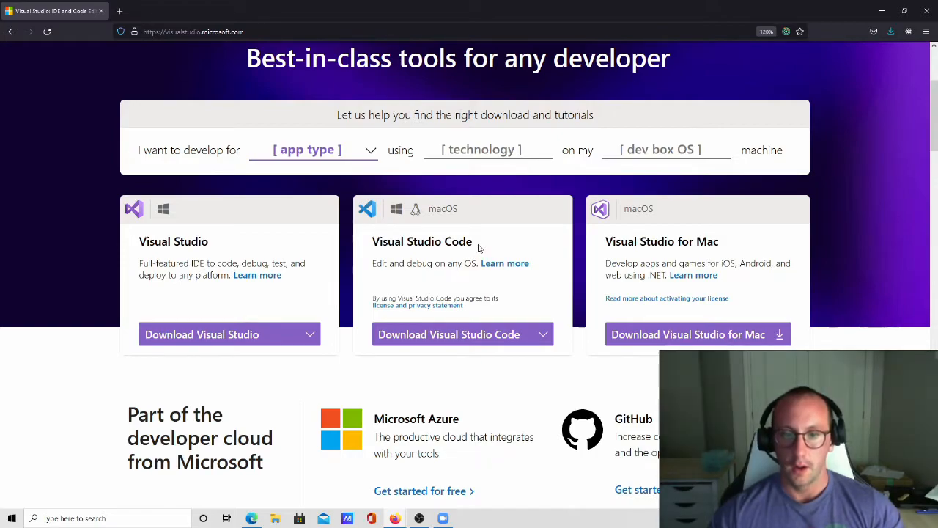
{"action": "mouse_move", "coordinate": [503, 258]}
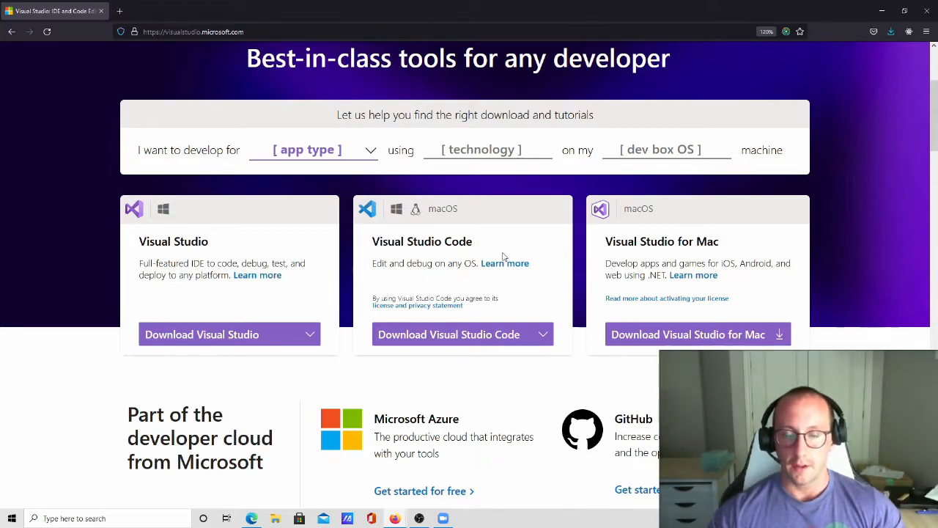
{"action": "mouse_move", "coordinate": [416, 256]}
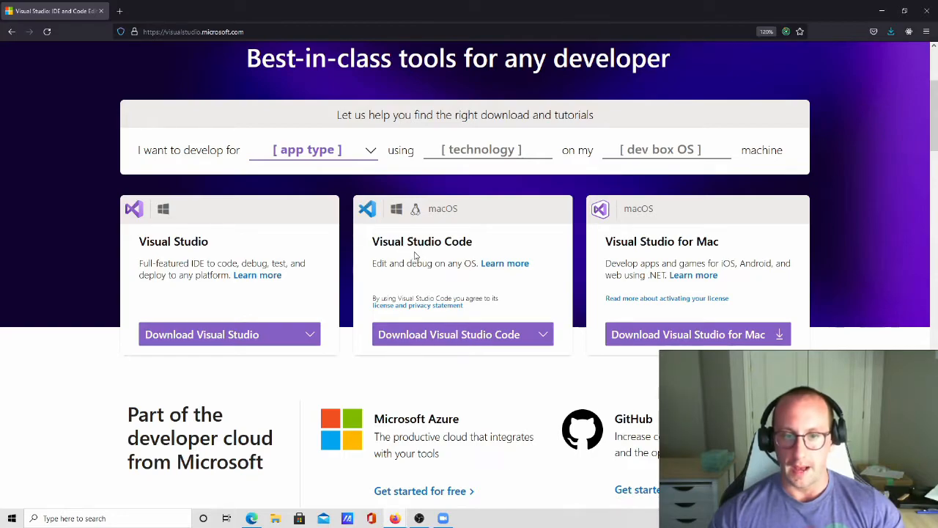
{"action": "mouse_move", "coordinate": [443, 262]}
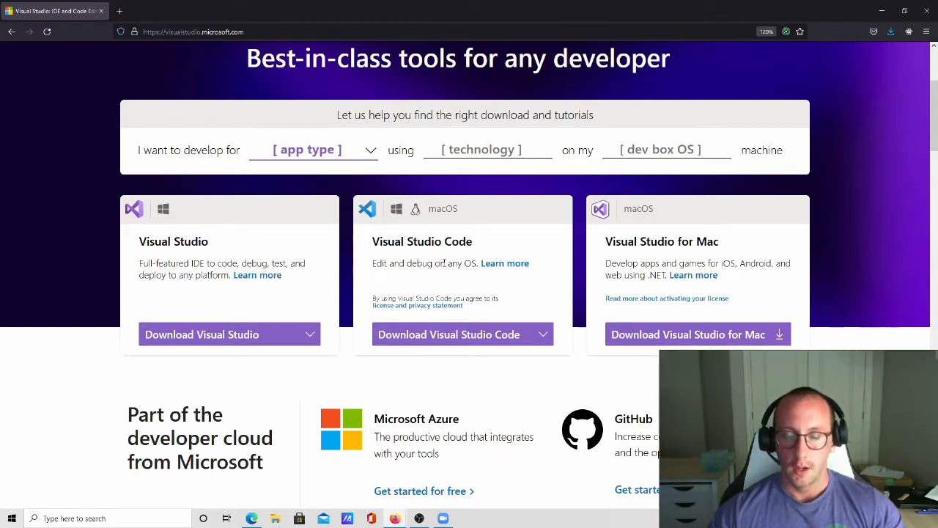
{"action": "mouse_move", "coordinate": [436, 253]}
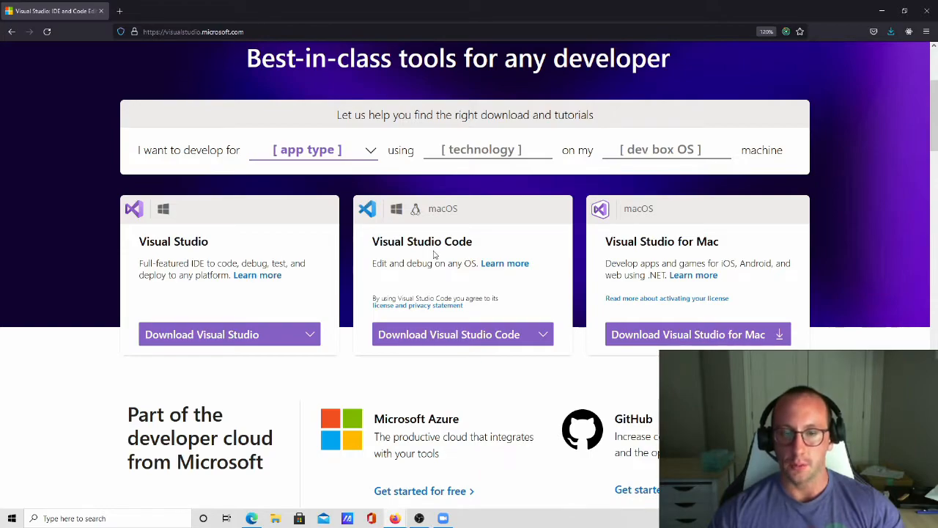
{"action": "mouse_move", "coordinate": [426, 257]}
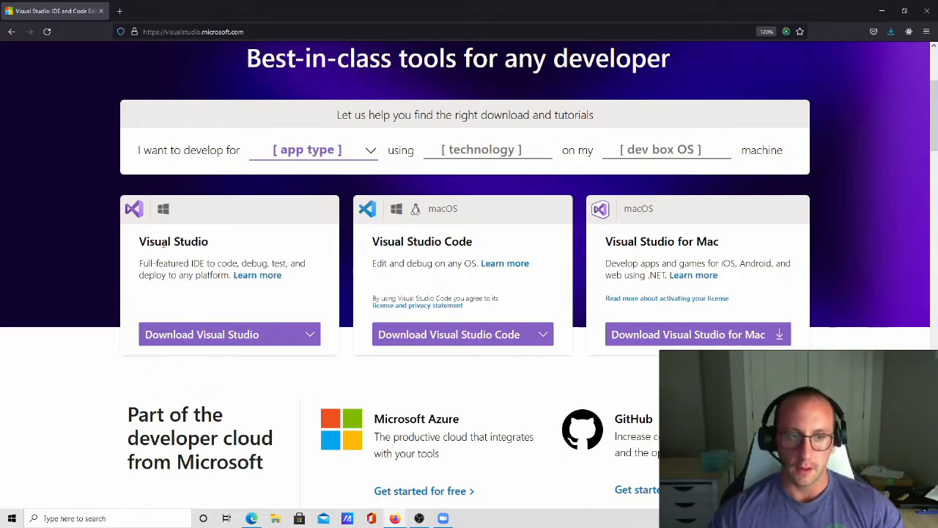
- Download Visual Studio Community 2019 from the editions dropdown and save the installer file
{"action": "left_click", "coordinate": [311, 334]}
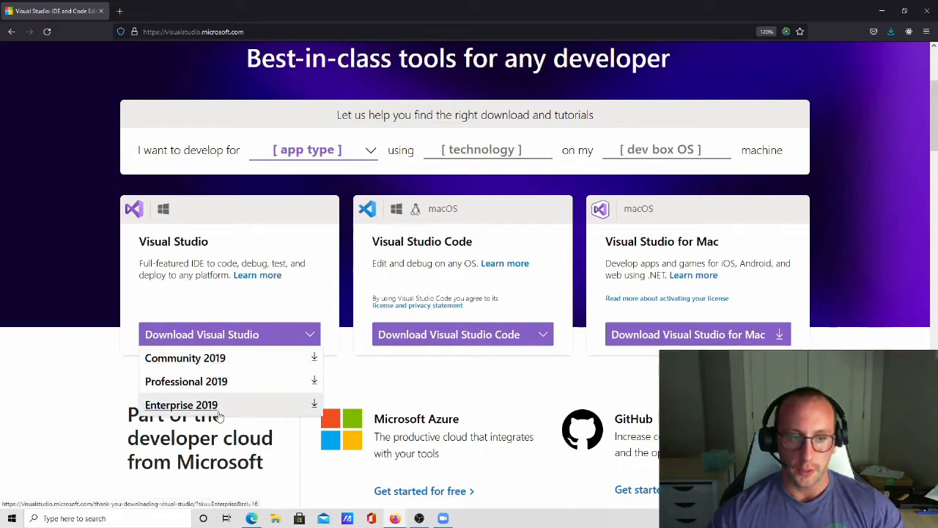
{"action": "mouse_move", "coordinate": [205, 364]}
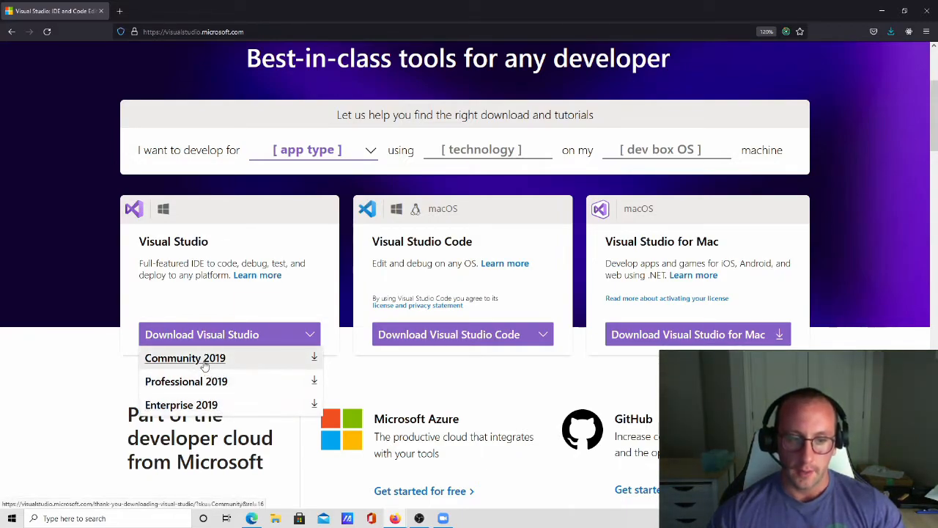
{"action": "mouse_move", "coordinate": [206, 362]}
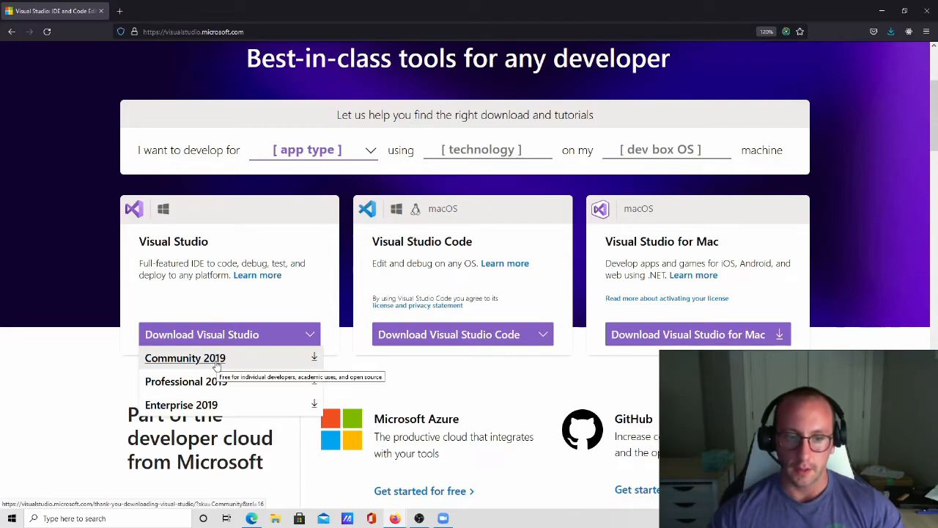
{"action": "left_click", "coordinate": [185, 357]}
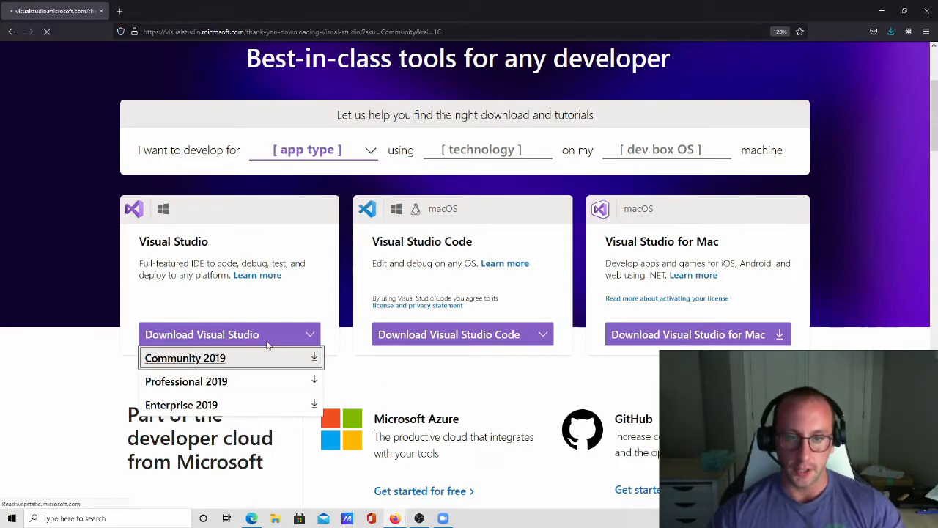
{"action": "left_click", "coordinate": [185, 358]}
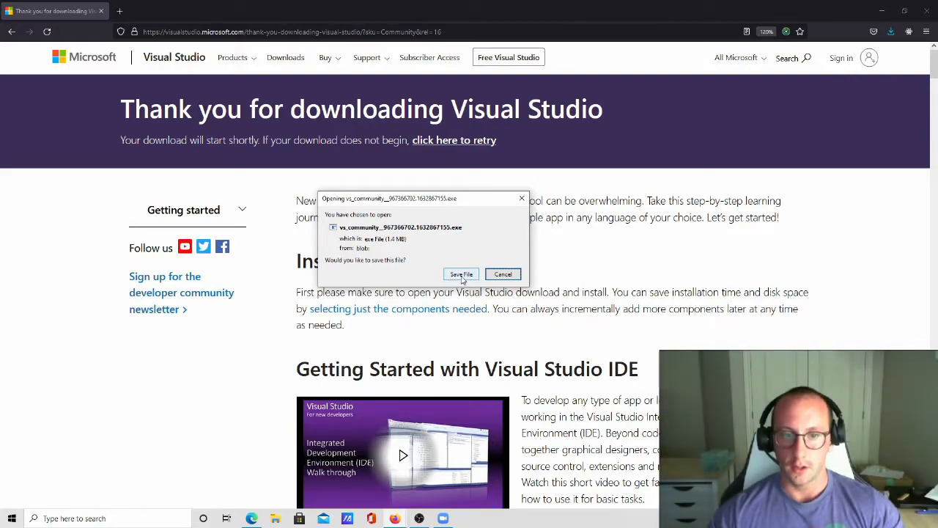
{"action": "left_click", "coordinate": [462, 274]}
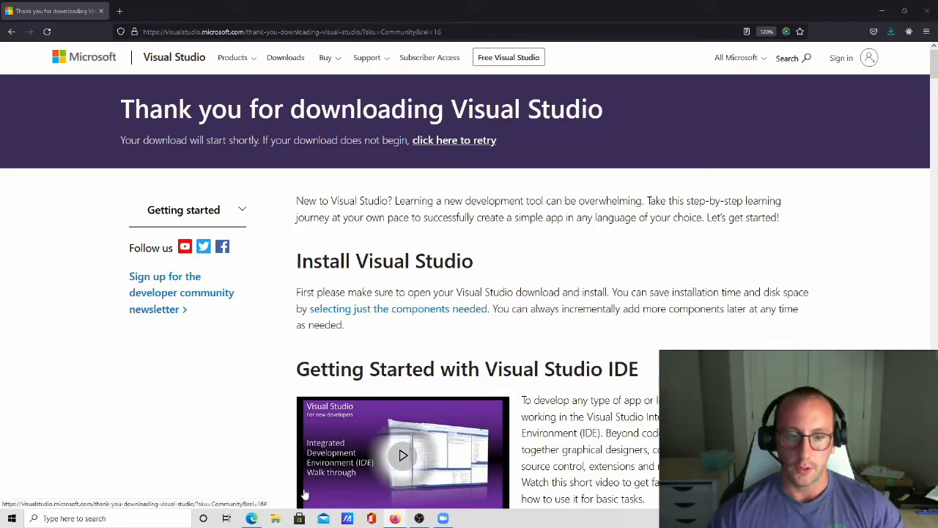
- Launch the latest vs_community installer from the Downloads folder in File Explorer
{"action": "left_click", "coordinate": [299, 518]}
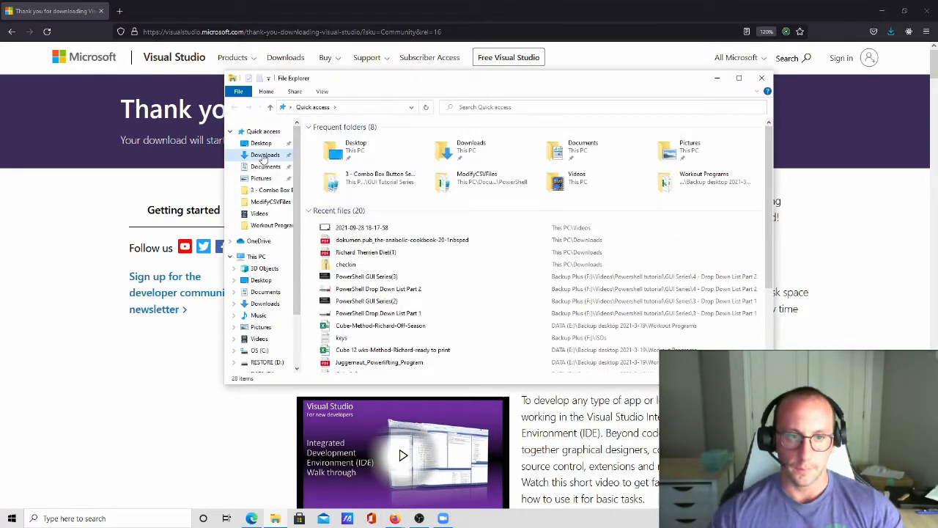
{"action": "left_click", "coordinate": [265, 155]}
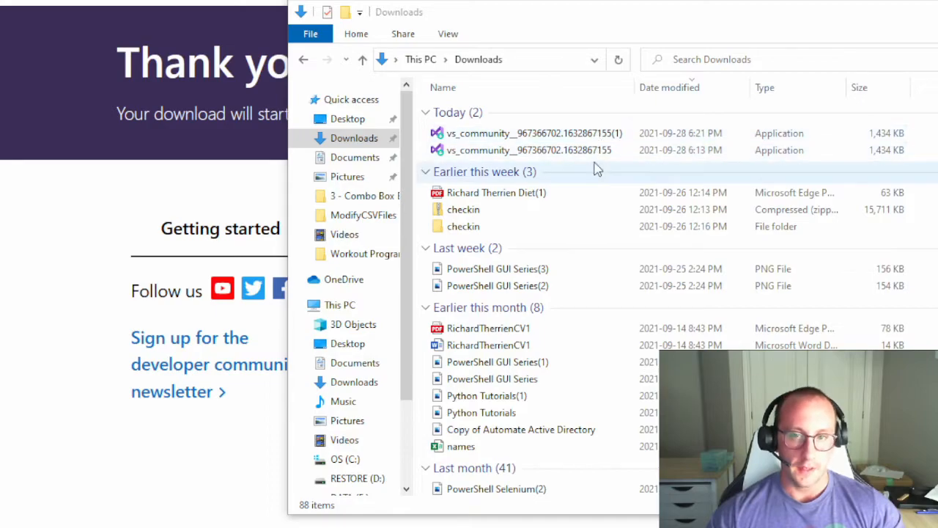
{"action": "left_click", "coordinate": [536, 151]}
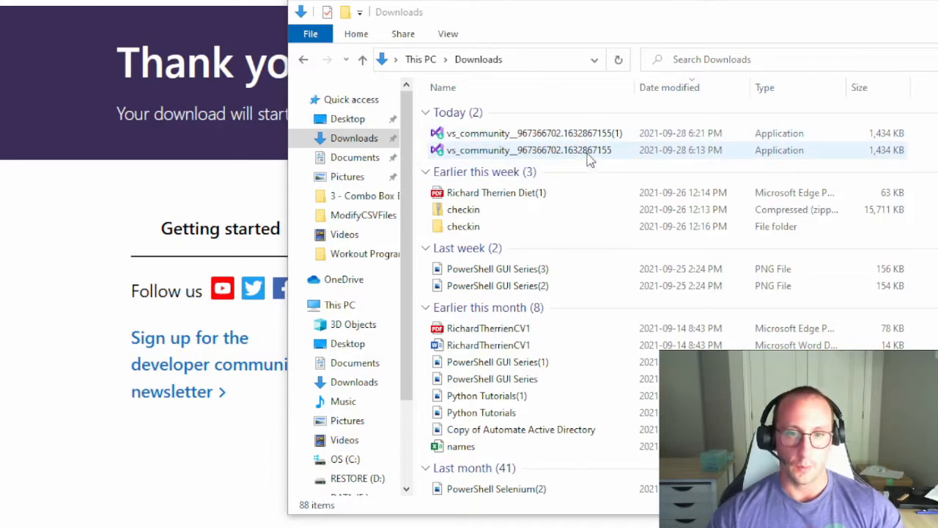
{"action": "left_click", "coordinate": [532, 133]}
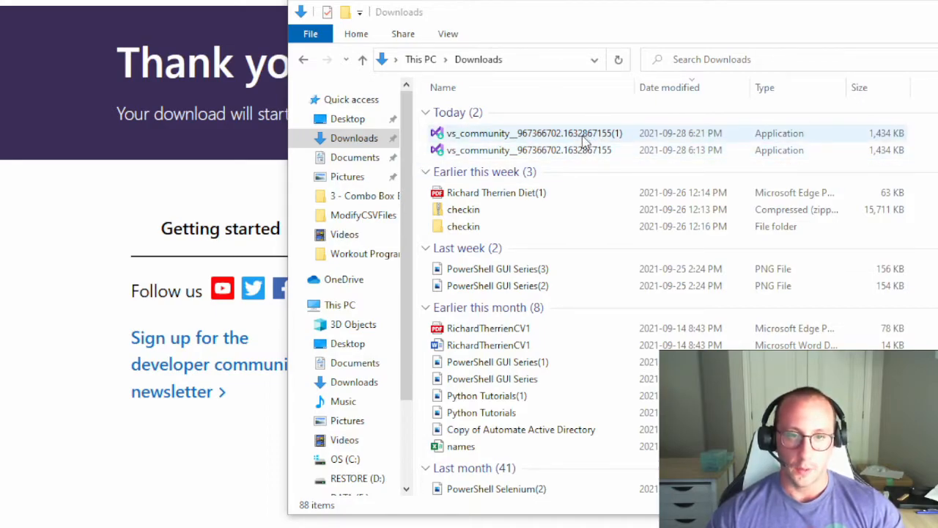
{"action": "double_click", "coordinate": [533, 132]}
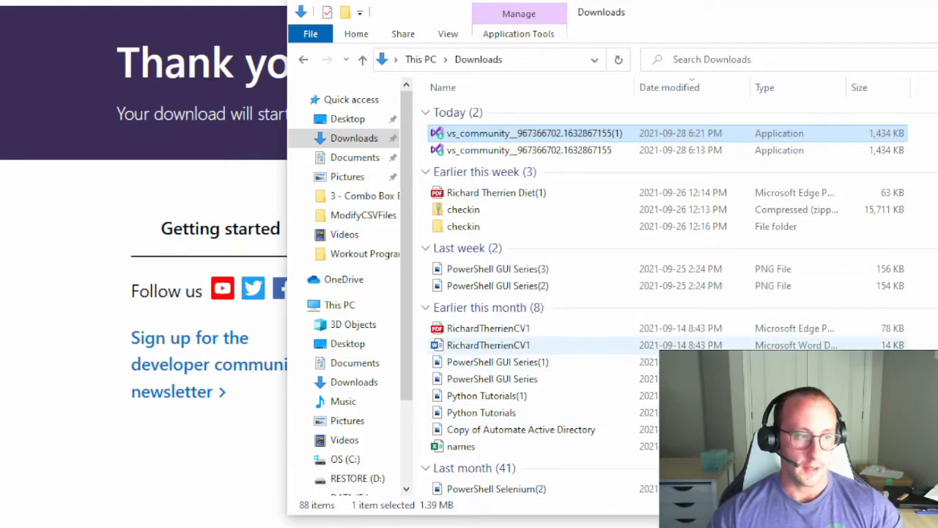
{"action": "double_click", "coordinate": [523, 133]}
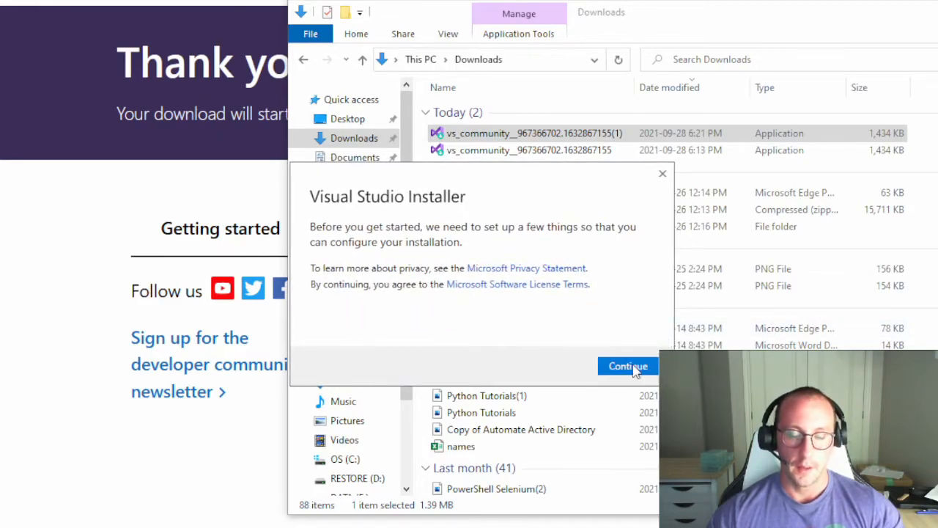
- Continue past the privacy and licence notice so the installer's setup files download and install
{"action": "left_click", "coordinate": [628, 366]}
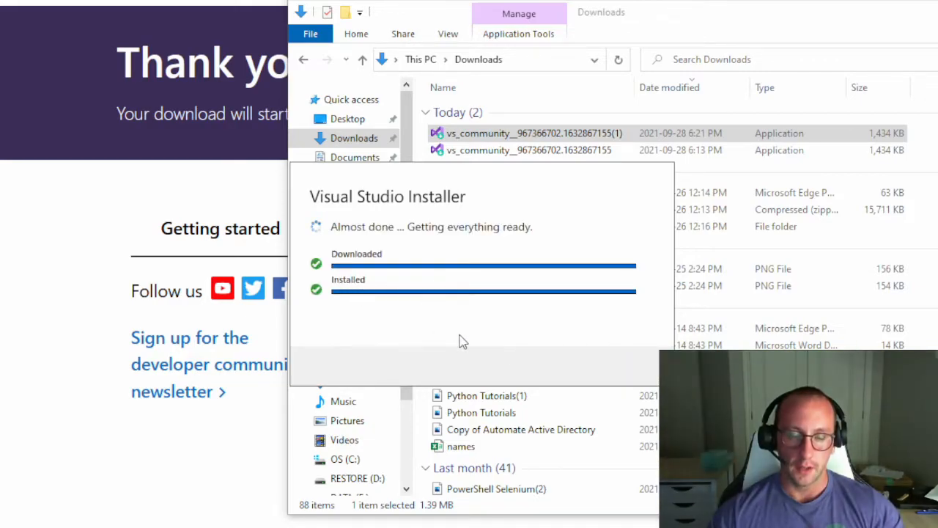
{"action": "mouse_move", "coordinate": [577, 342]}
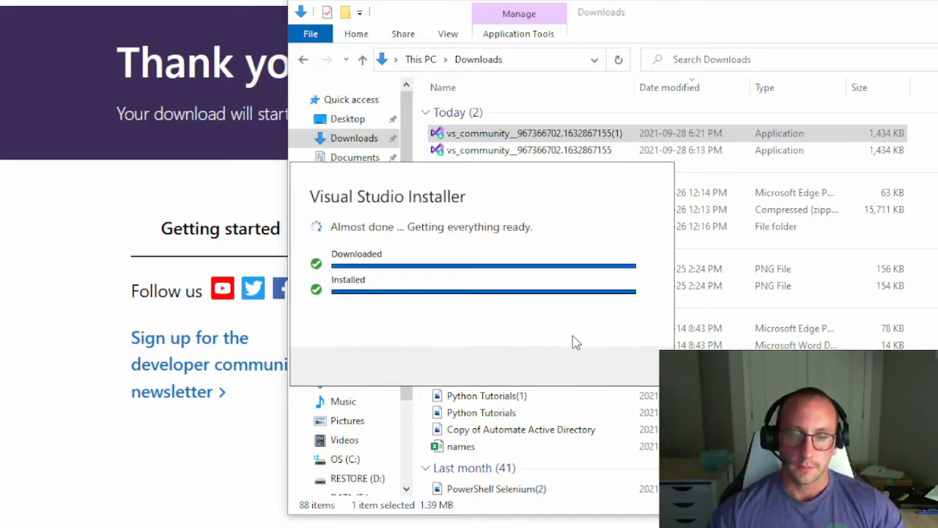
{"action": "mouse_move", "coordinate": [555, 320]}
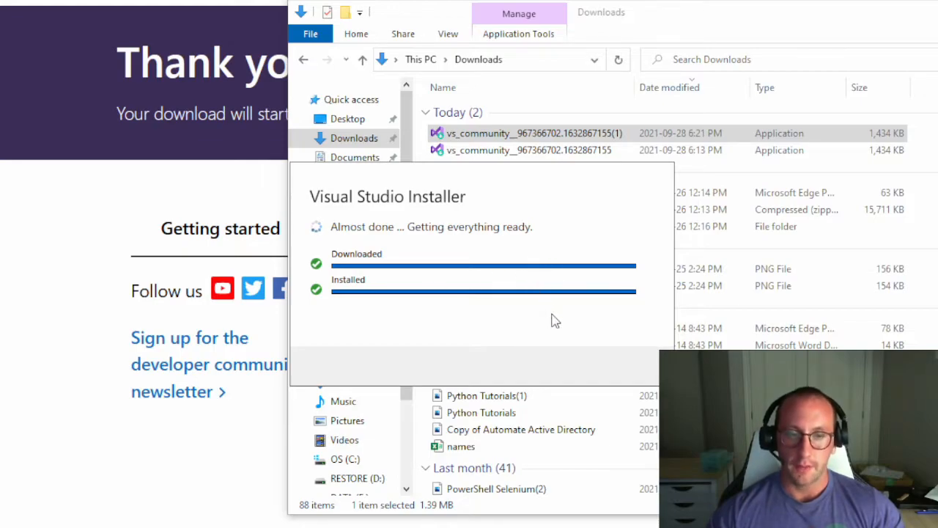
{"action": "mouse_move", "coordinate": [586, 317]}
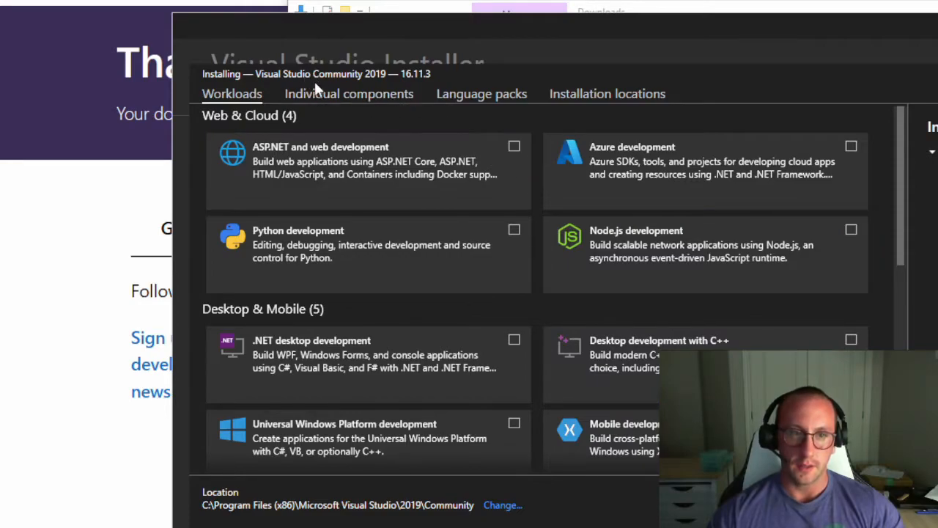
{"action": "mouse_move", "coordinate": [581, 80]}
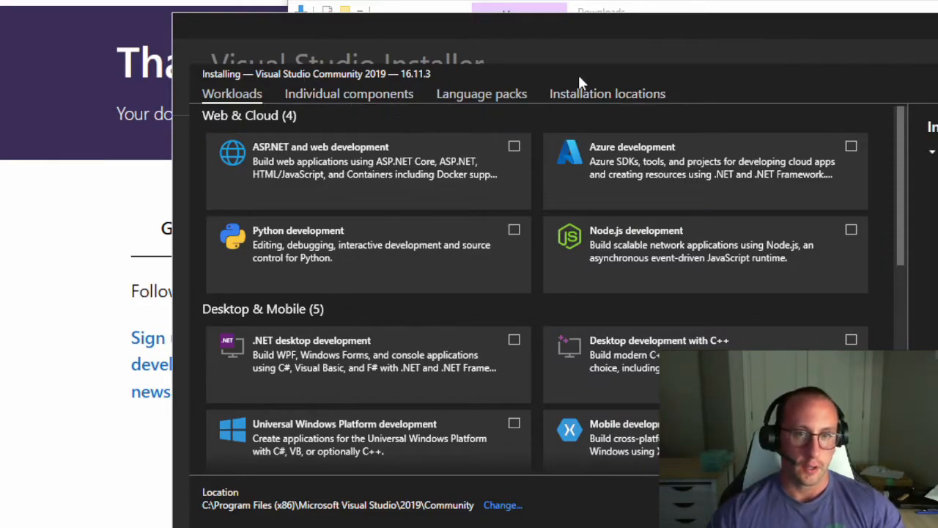
{"action": "mouse_move", "coordinate": [624, 29]}
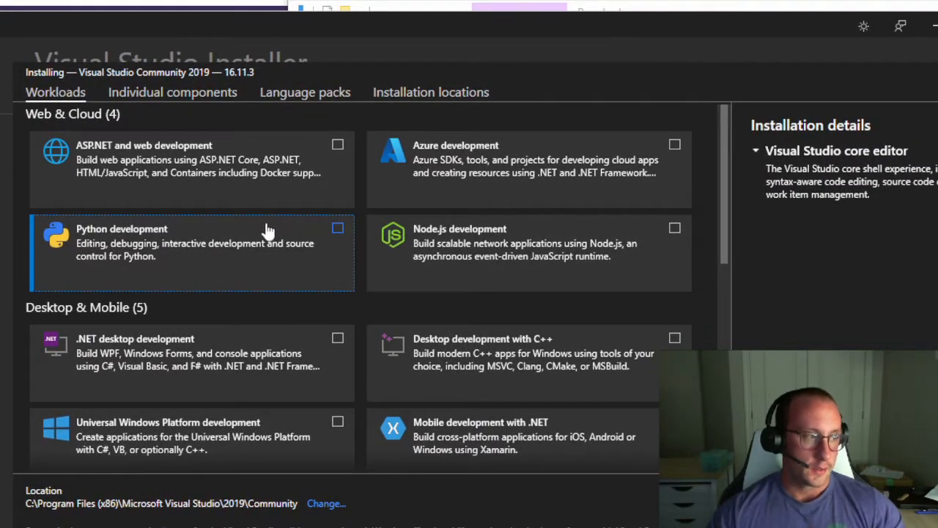
{"action": "scroll", "scroll_direction": "down", "scroll_amount": 3}
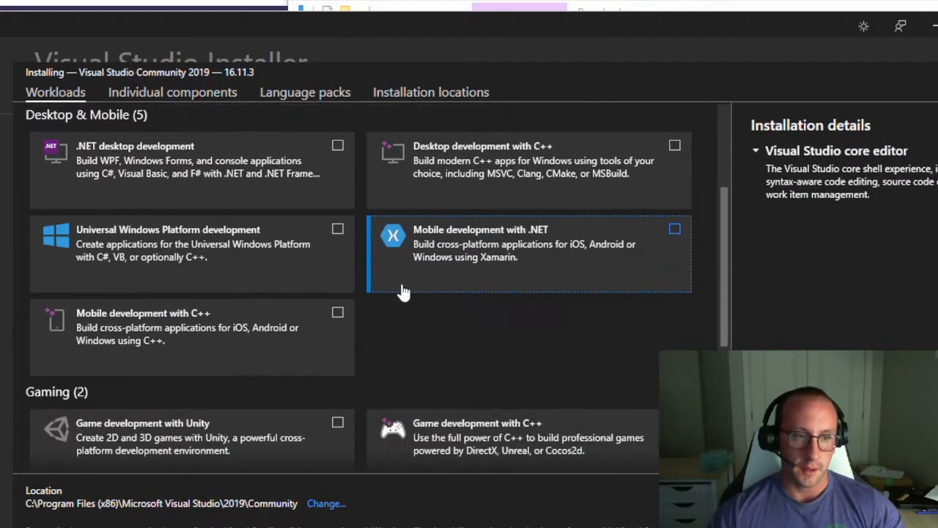
{"action": "scroll", "scroll_direction": "down", "scroll_amount": 3}
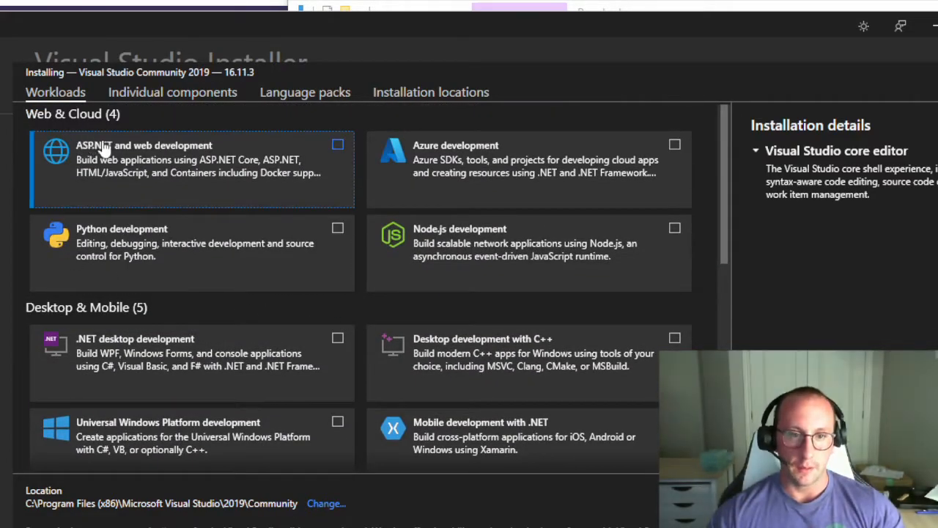
{"action": "mouse_move", "coordinate": [214, 302]}
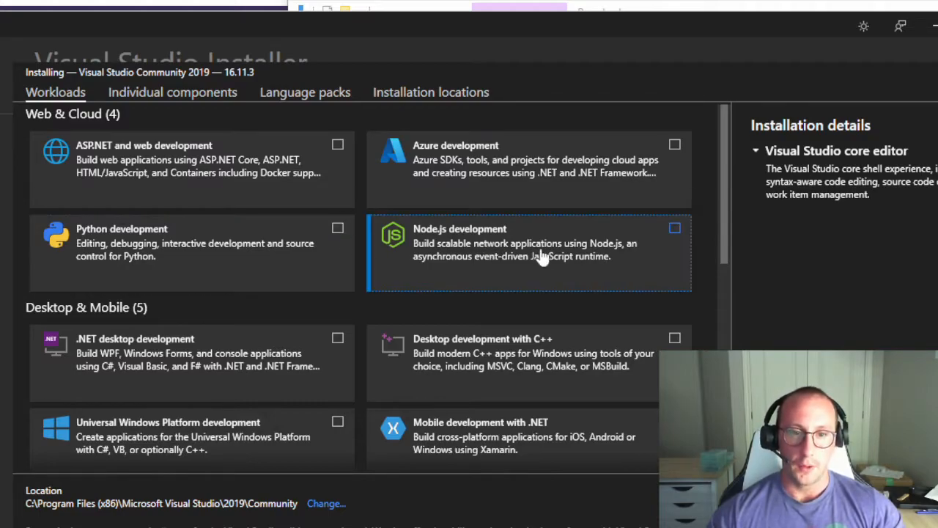
{"action": "mouse_move", "coordinate": [645, 245]}
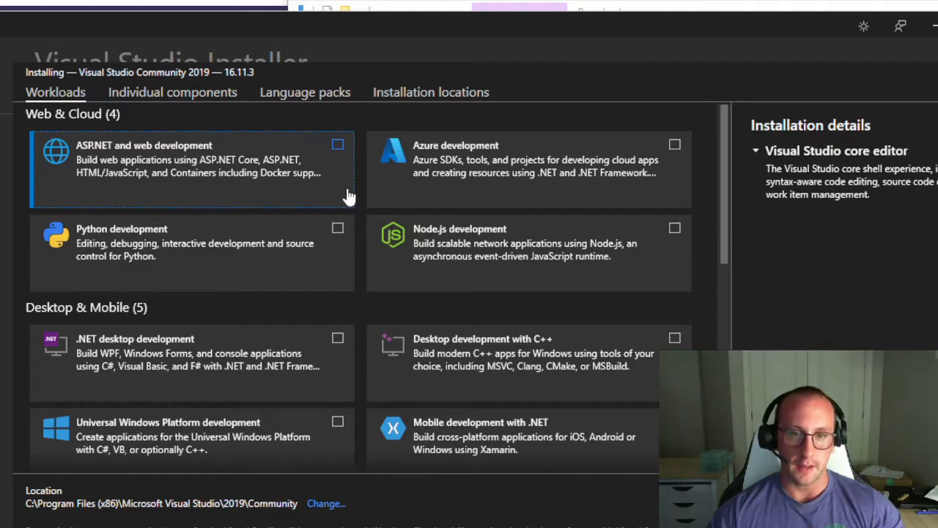
{"action": "mouse_move", "coordinate": [558, 206]}
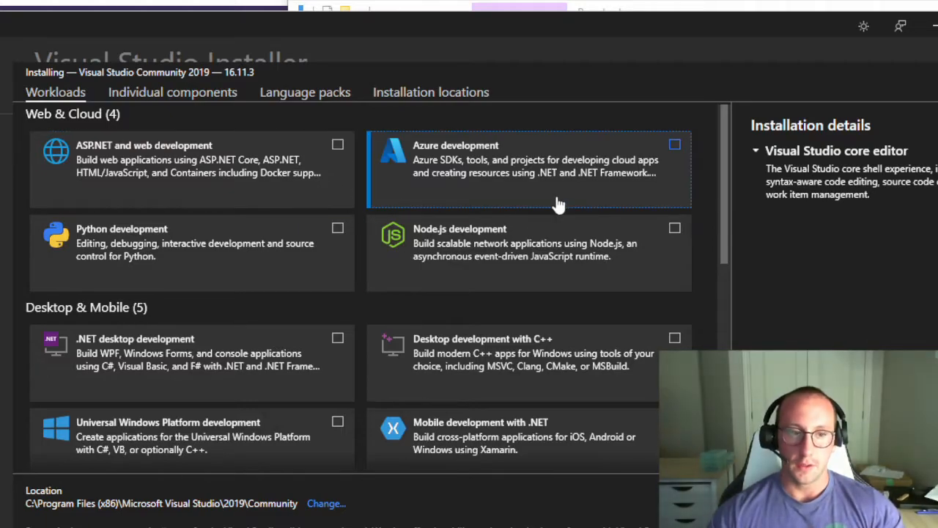
{"action": "scroll", "scroll_direction": "down", "scroll_amount": 3}
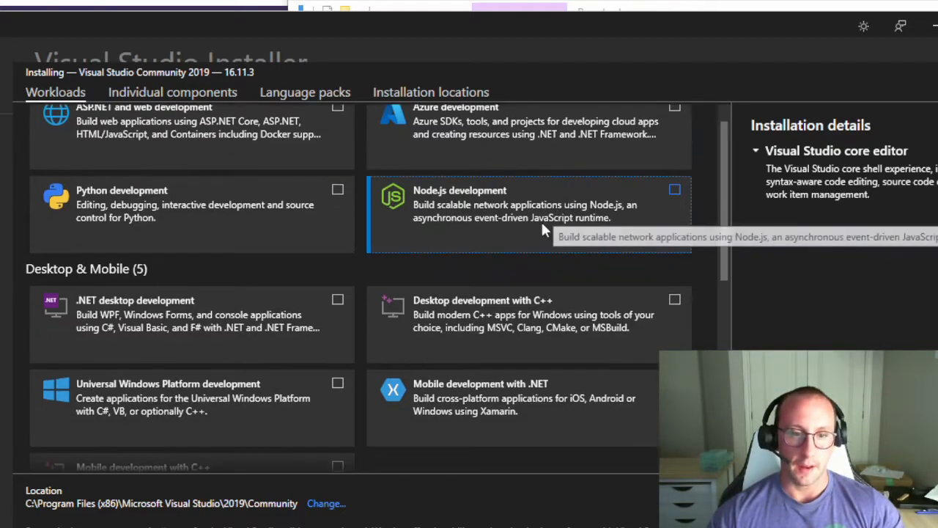
{"action": "scroll", "scroll_direction": "down", "scroll_amount": 3}
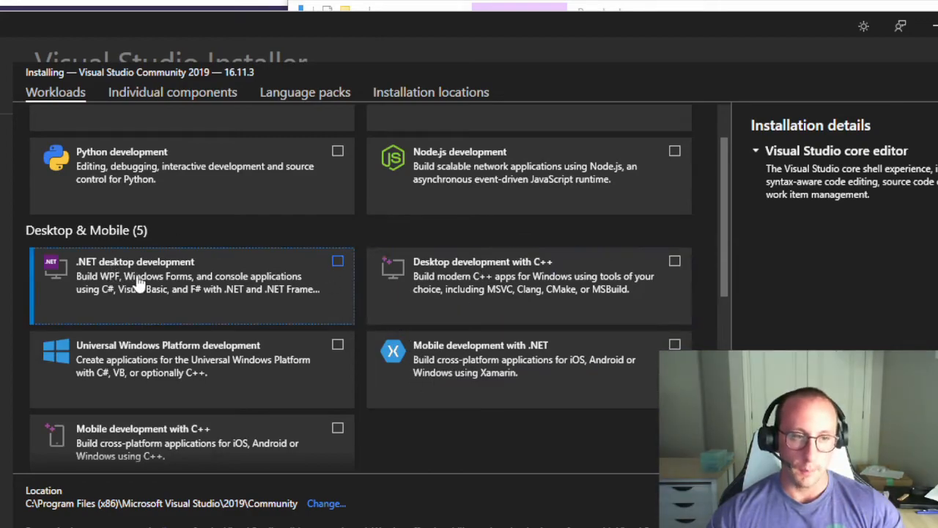
{"action": "mouse_move", "coordinate": [100, 287]}
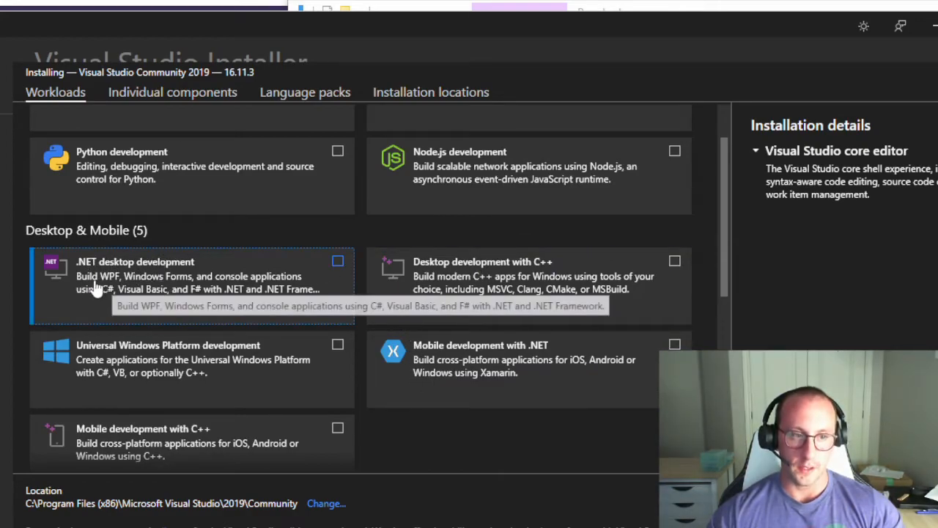
{"action": "mouse_move", "coordinate": [88, 300]}
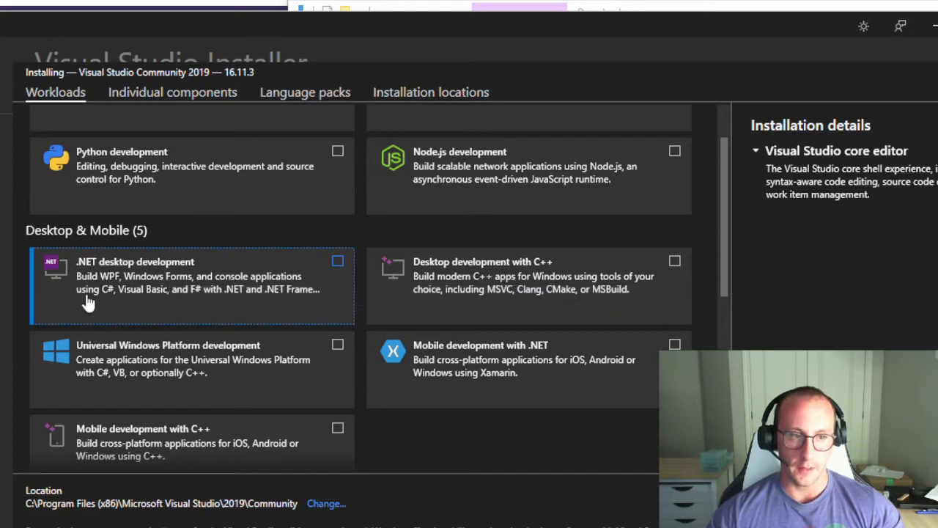
{"action": "mouse_move", "coordinate": [120, 292]}
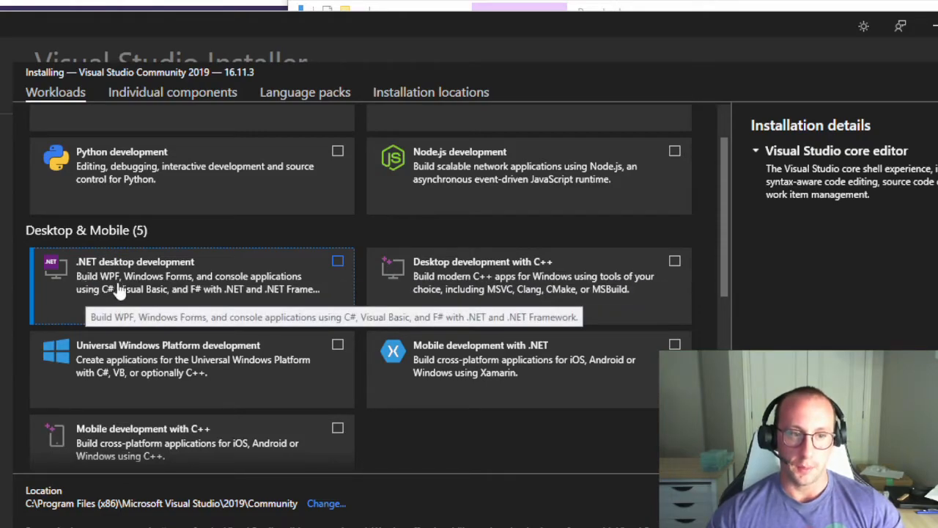
{"action": "mouse_move", "coordinate": [218, 292]}
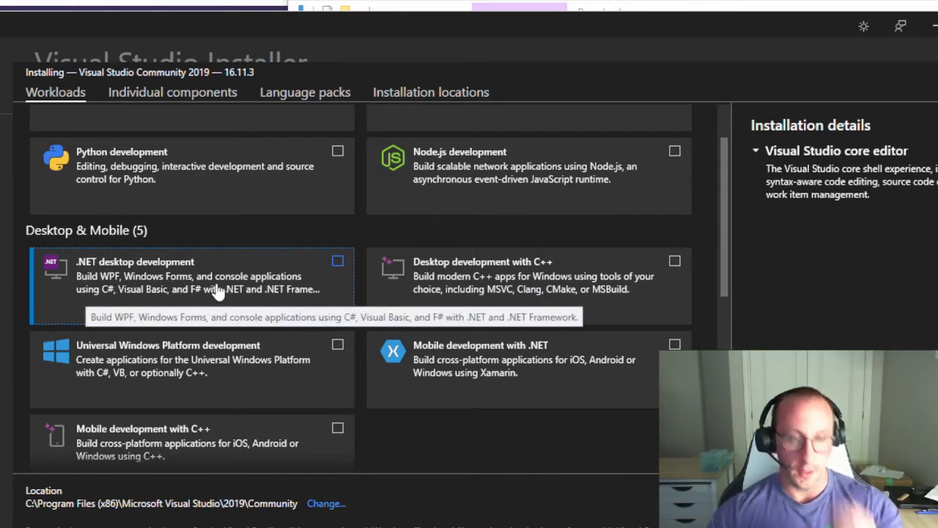
{"action": "mouse_move", "coordinate": [117, 325]}
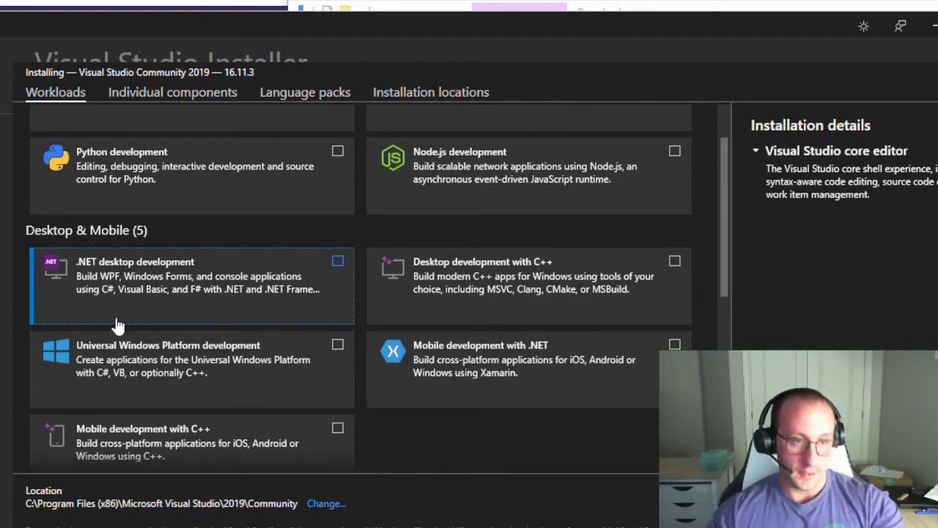
{"action": "mouse_move", "coordinate": [204, 300]}
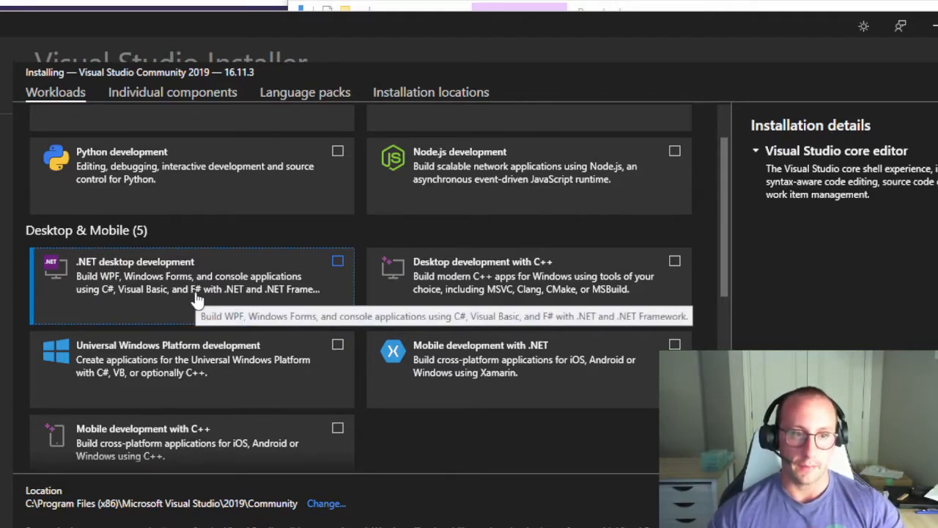
{"action": "mouse_move", "coordinate": [273, 308]}
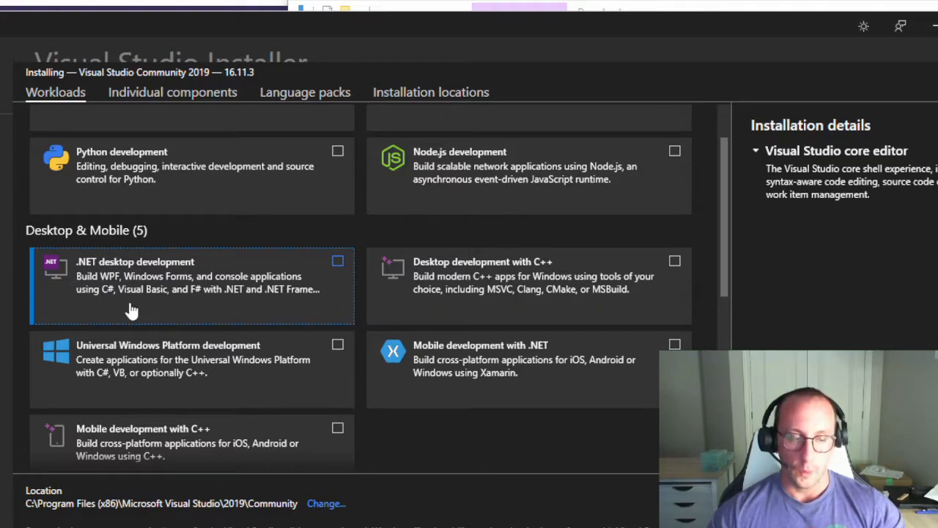
{"action": "mouse_move", "coordinate": [286, 290]}
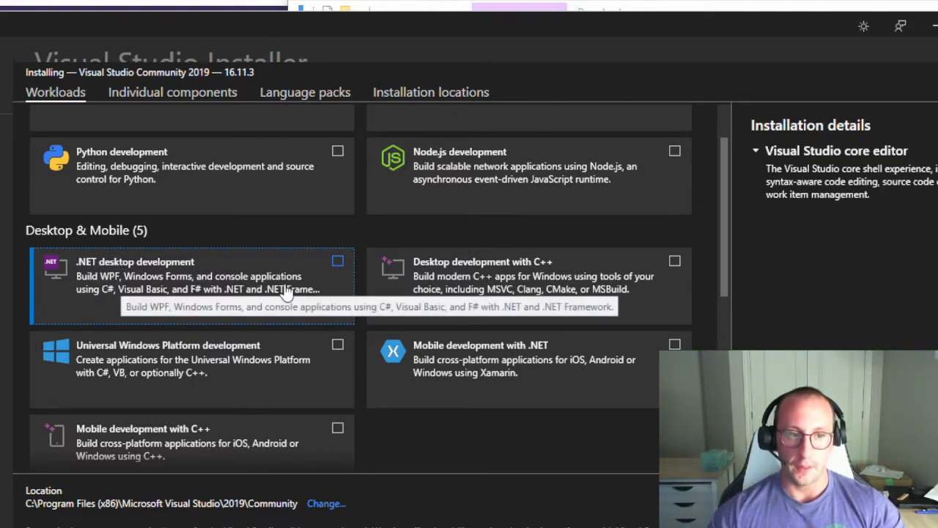
{"action": "left_click", "coordinate": [338, 261]}
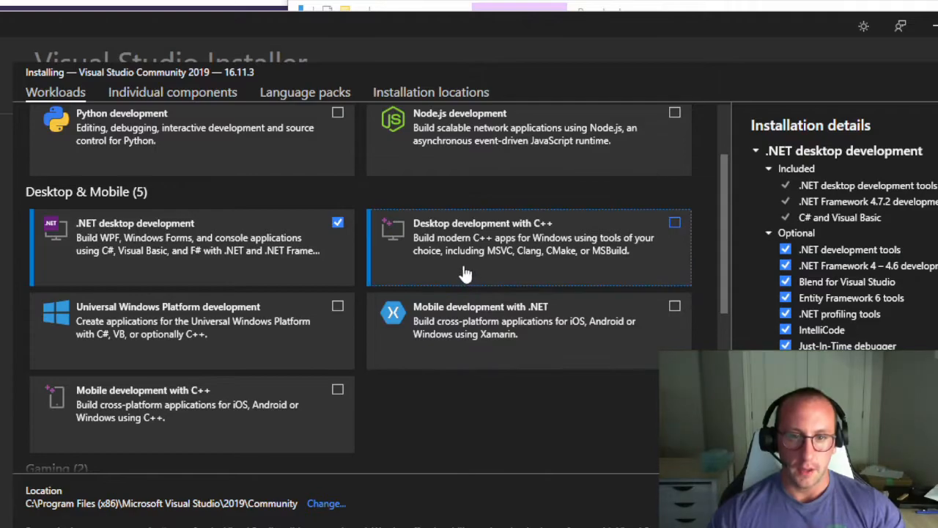
{"action": "mouse_move", "coordinate": [519, 286]}
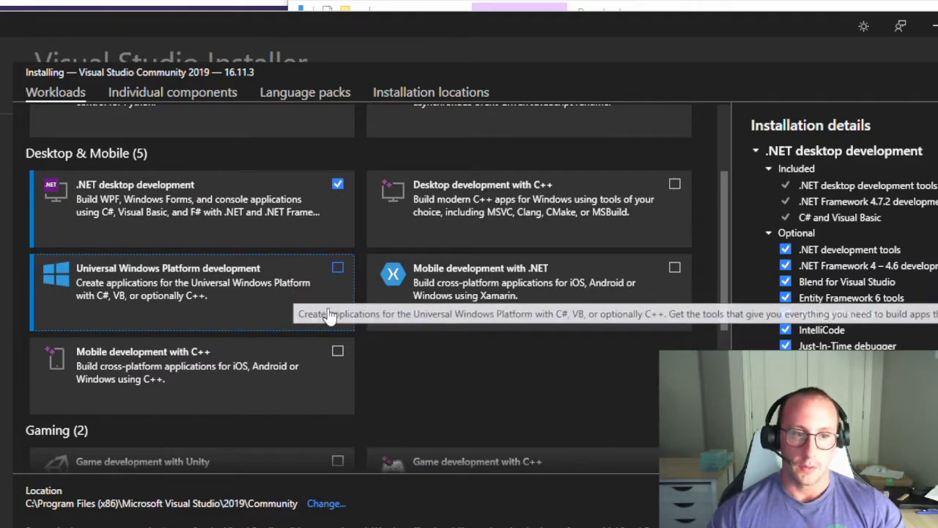
{"action": "scroll", "scroll_direction": "down", "scroll_amount": 3}
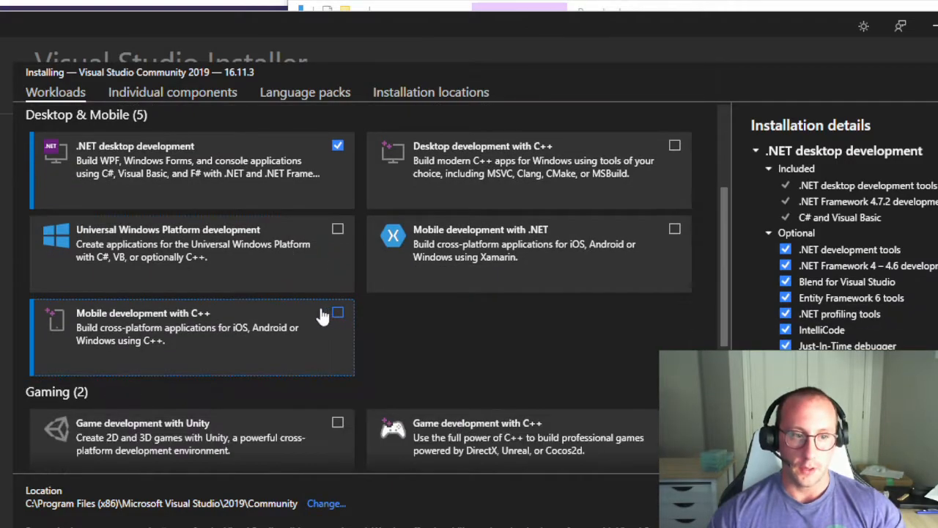
{"action": "scroll", "scroll_direction": "down", "scroll_amount": 3}
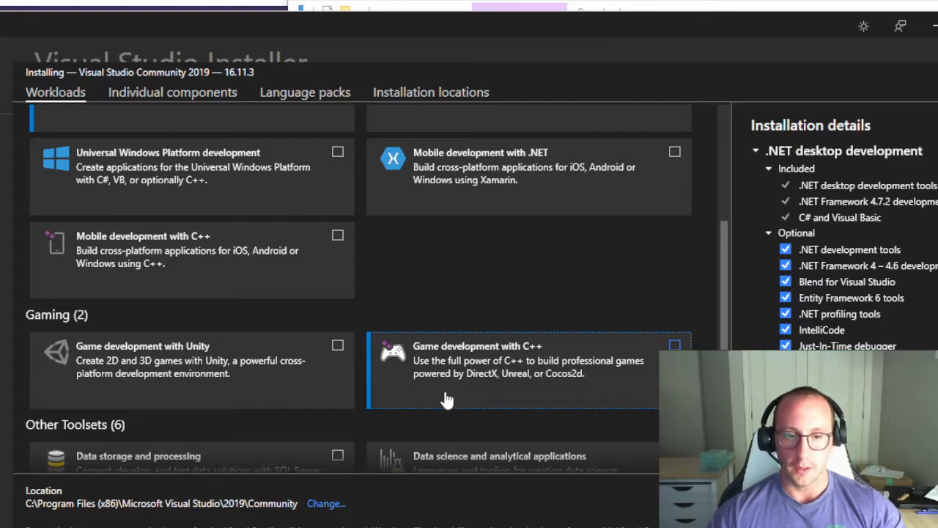
{"action": "mouse_move", "coordinate": [445, 398]}
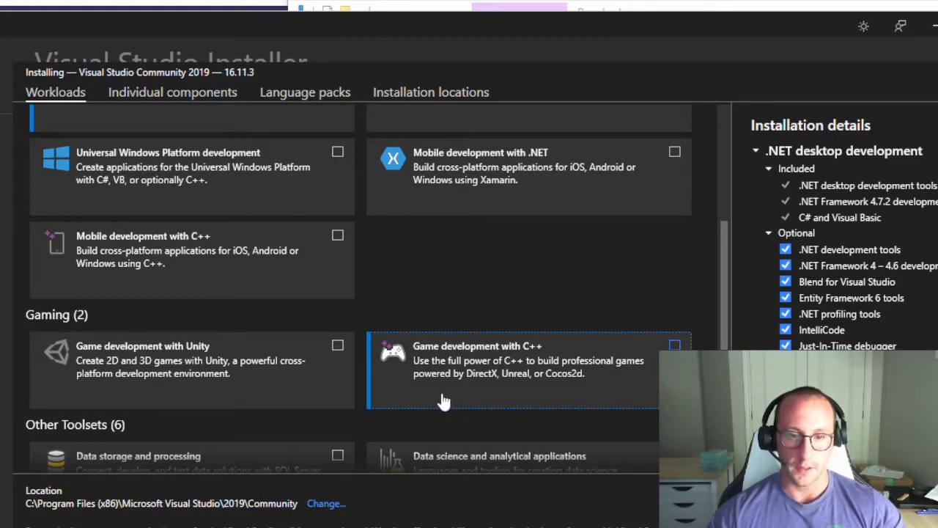
{"action": "scroll", "scroll_direction": "down", "scroll_amount": 3}
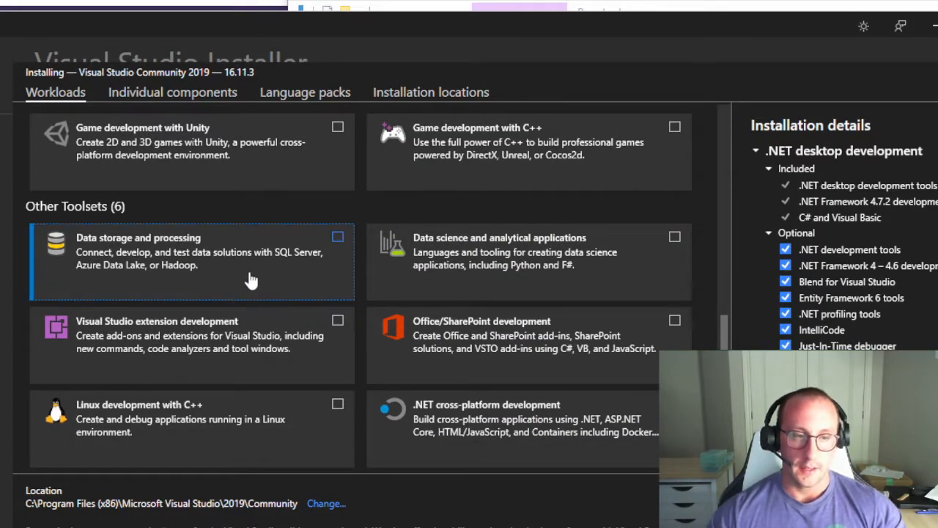
{"action": "mouse_move", "coordinate": [275, 286]}
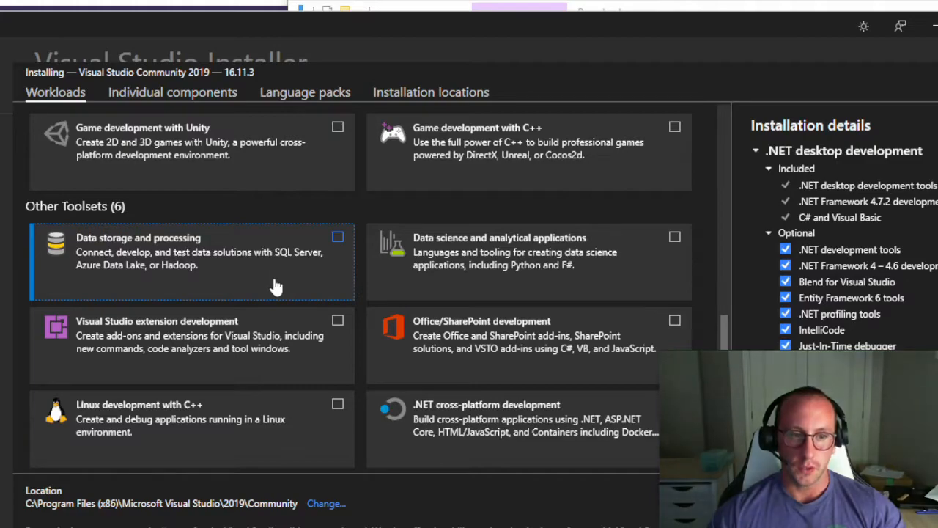
{"action": "mouse_move", "coordinate": [437, 289]}
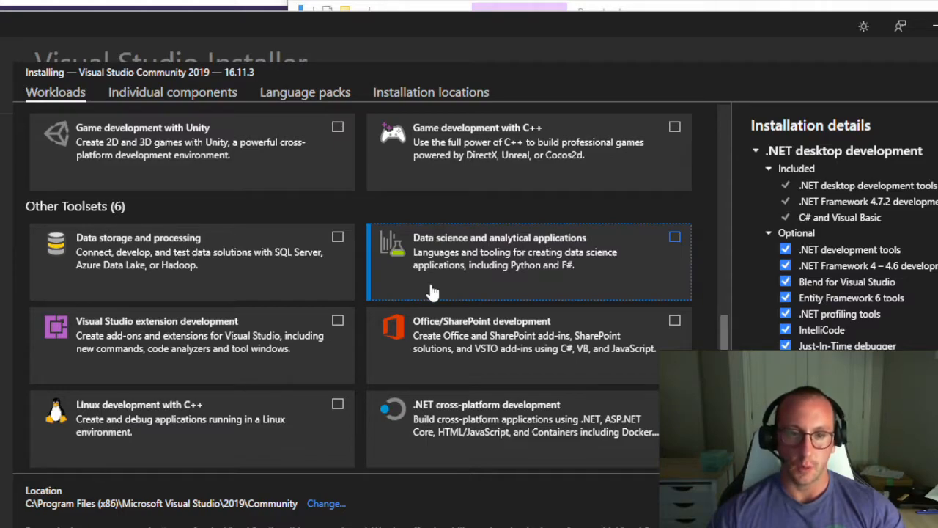
{"action": "mouse_move", "coordinate": [493, 282]}
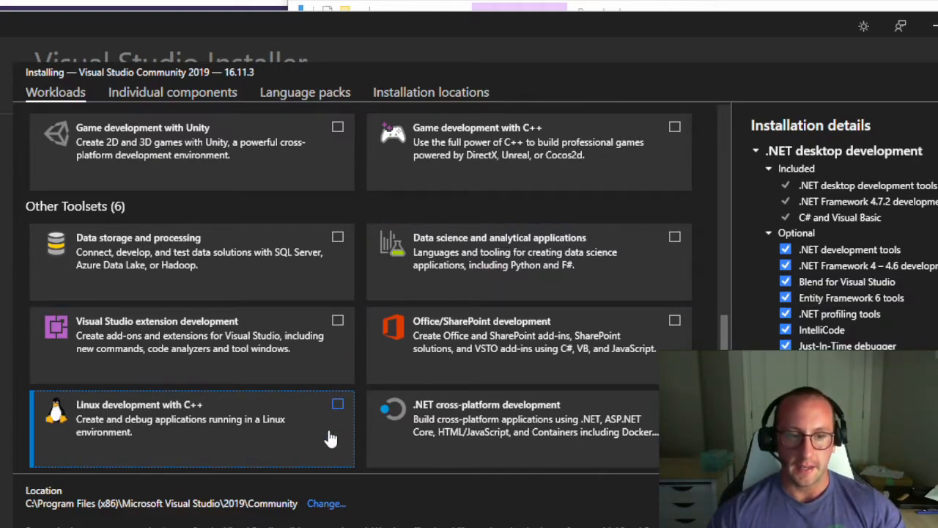
{"action": "mouse_move", "coordinate": [287, 442]}
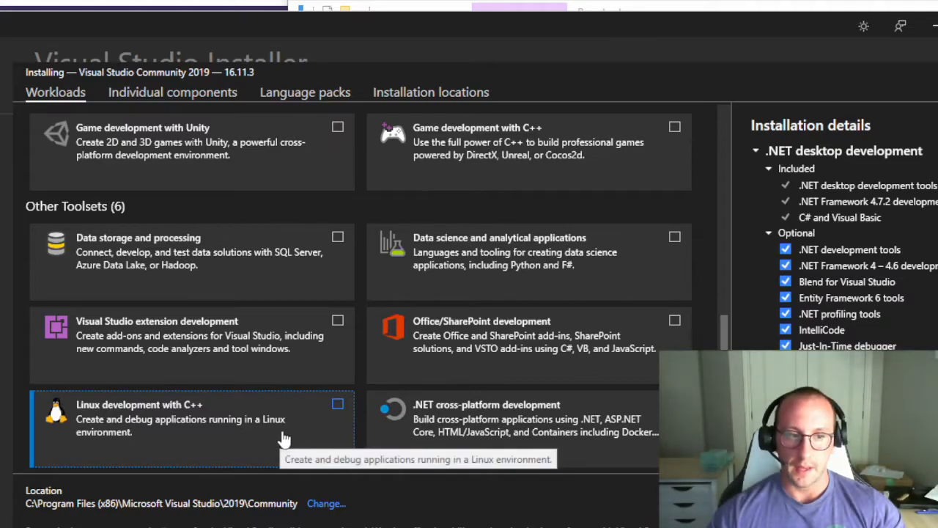
{"action": "mouse_move", "coordinate": [302, 370]}
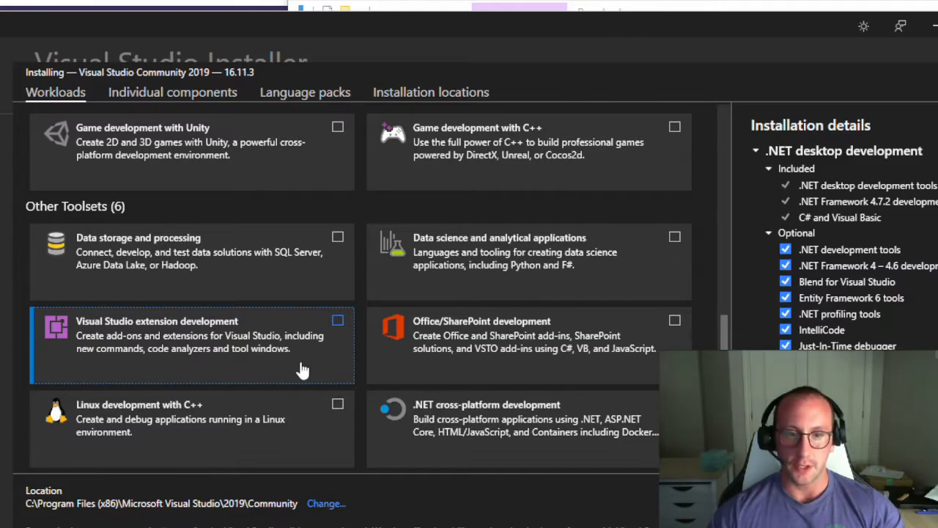
{"action": "mouse_move", "coordinate": [497, 296]}
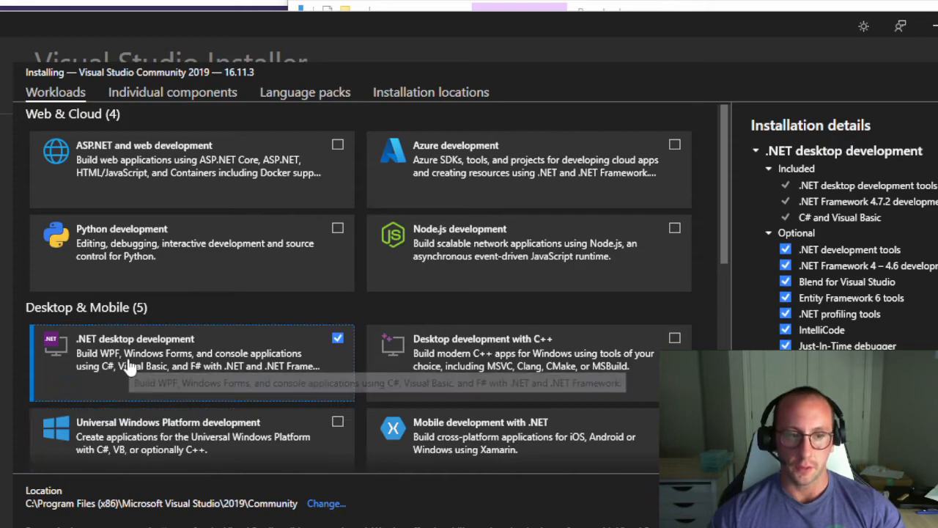
{"action": "mouse_move", "coordinate": [460, 437]}
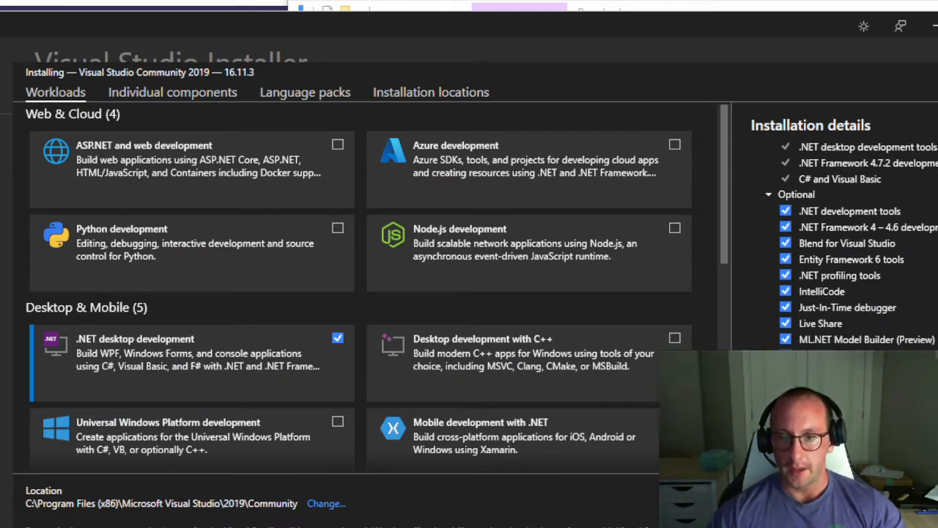
- Tick the Game development with Unity, Python development and ASP.NET web development workloads
{"action": "scroll", "scroll_direction": "down", "scroll_amount": 3}
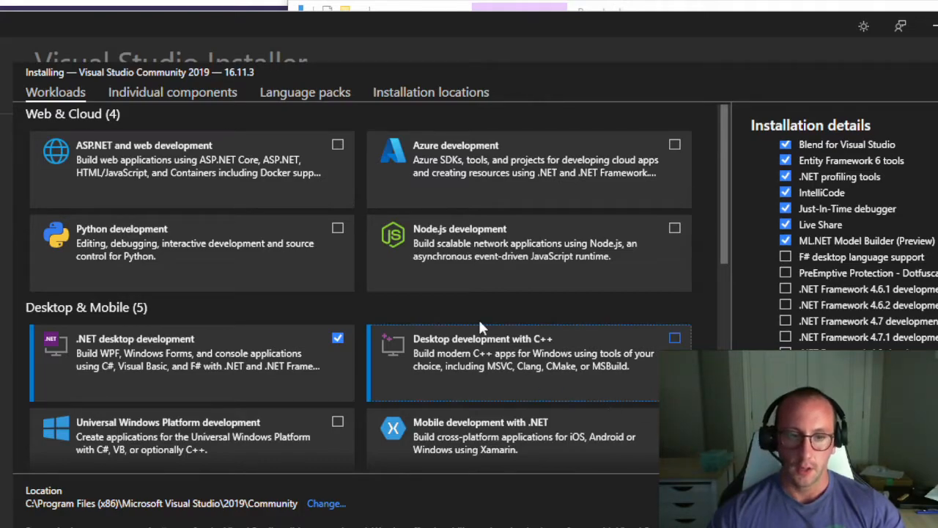
{"action": "scroll", "scroll_direction": "down", "scroll_amount": 3}
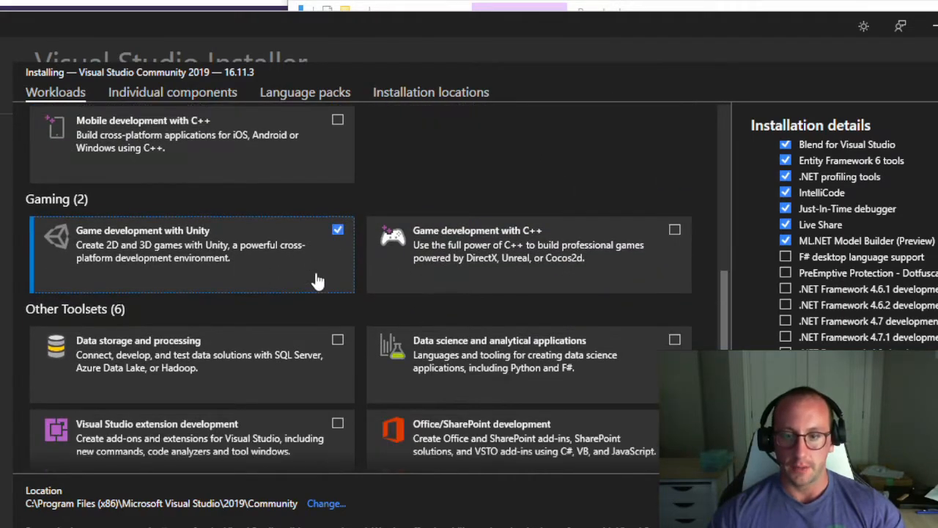
{"action": "left_click", "coordinate": [674, 230]}
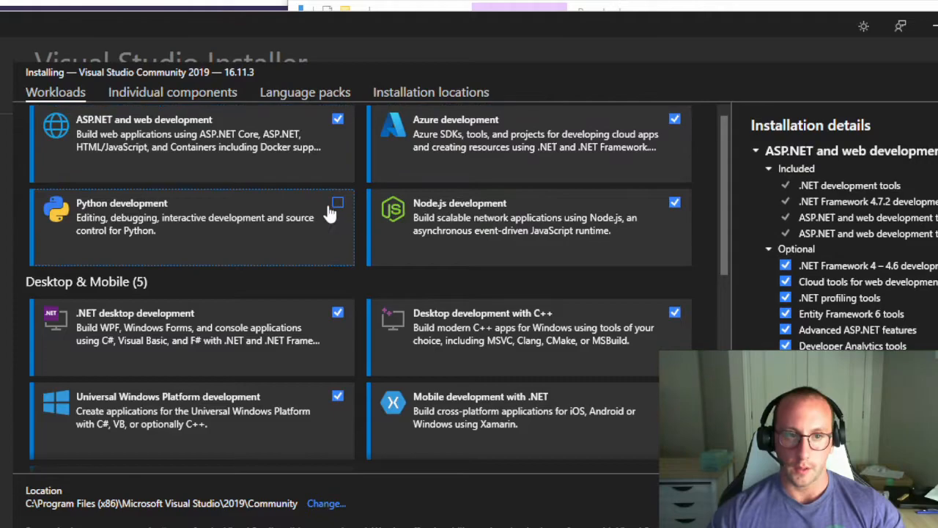
{"action": "left_click", "coordinate": [337, 202]}
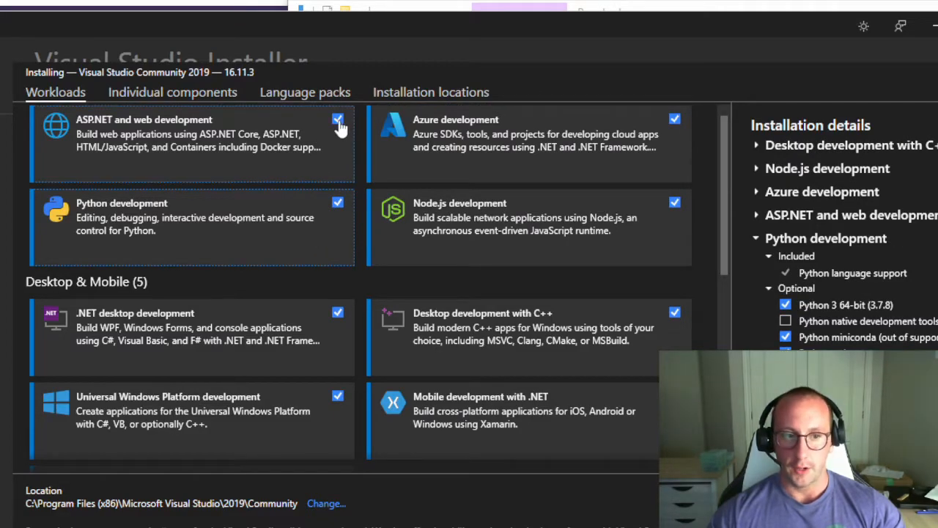
{"action": "left_click", "coordinate": [674, 119]}
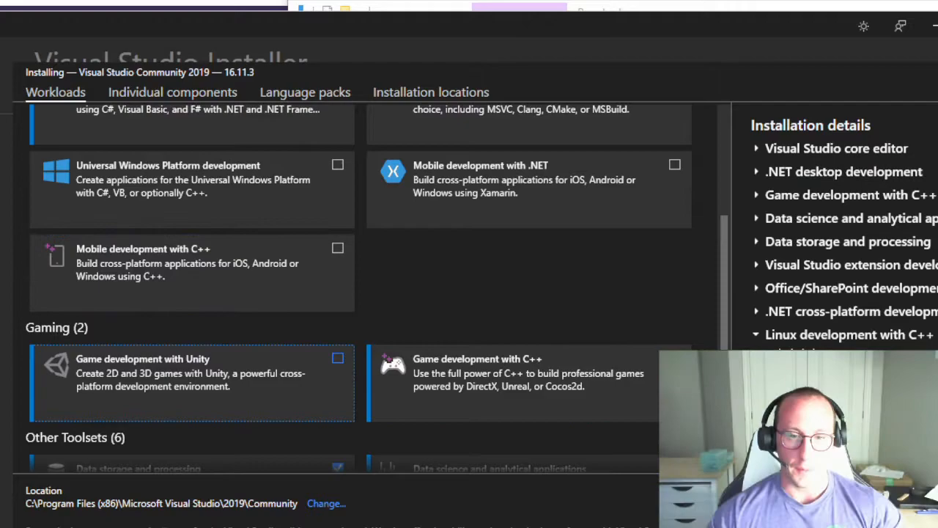
- Scroll the workloads list to review the selection down to only .NET desktop development
{"action": "scroll", "scroll_direction": "down", "scroll_amount": 3}
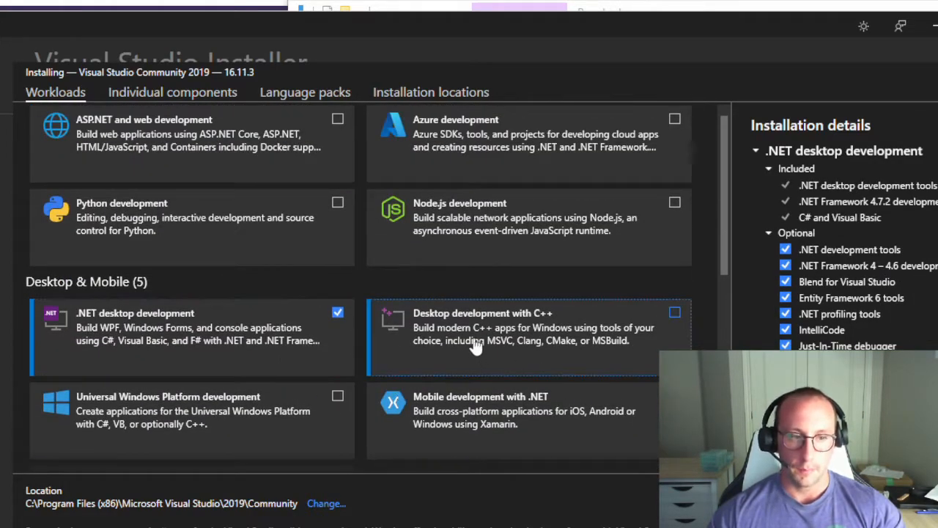
{"action": "mouse_move", "coordinate": [361, 337]}
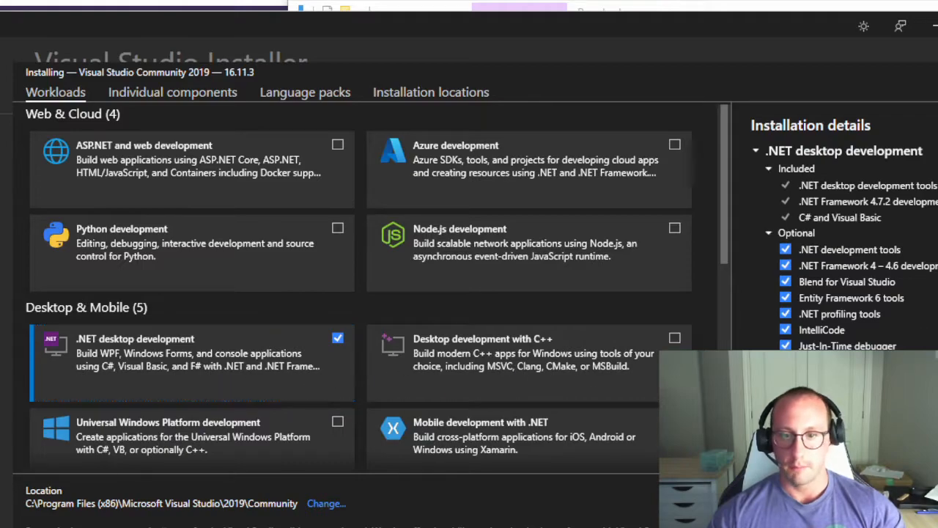
{"action": "scroll", "scroll_direction": "down", "scroll_amount": 3}
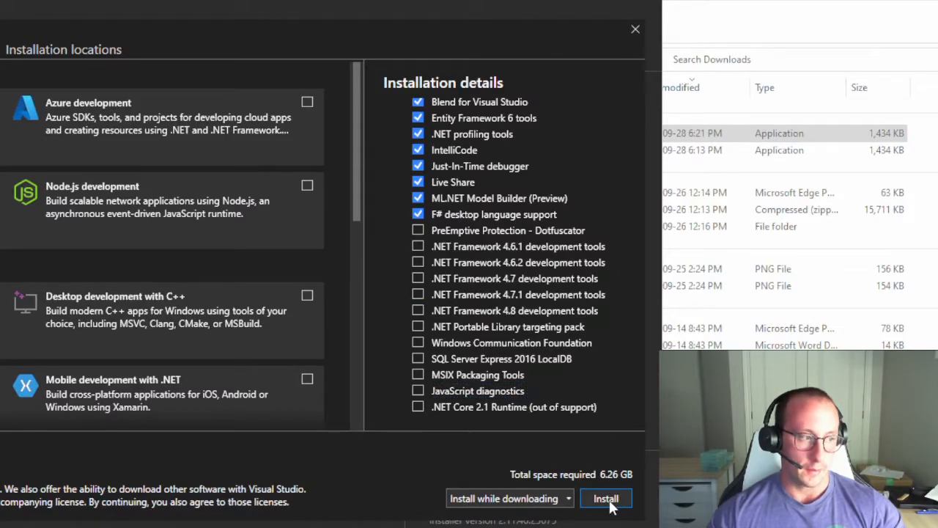
- Install Visual Studio Community 2019 with the .NET desktop development workload
{"action": "left_click", "coordinate": [606, 498]}
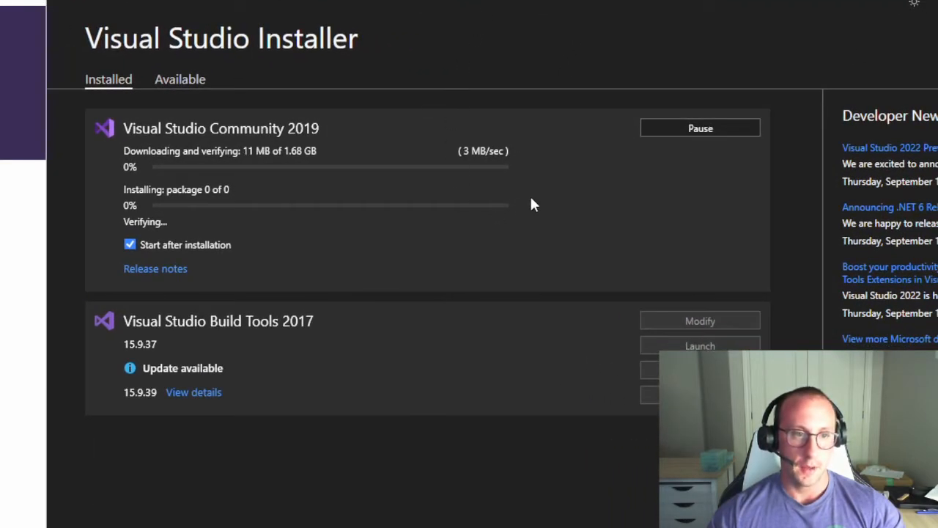
{"action": "mouse_move", "coordinate": [491, 281]}
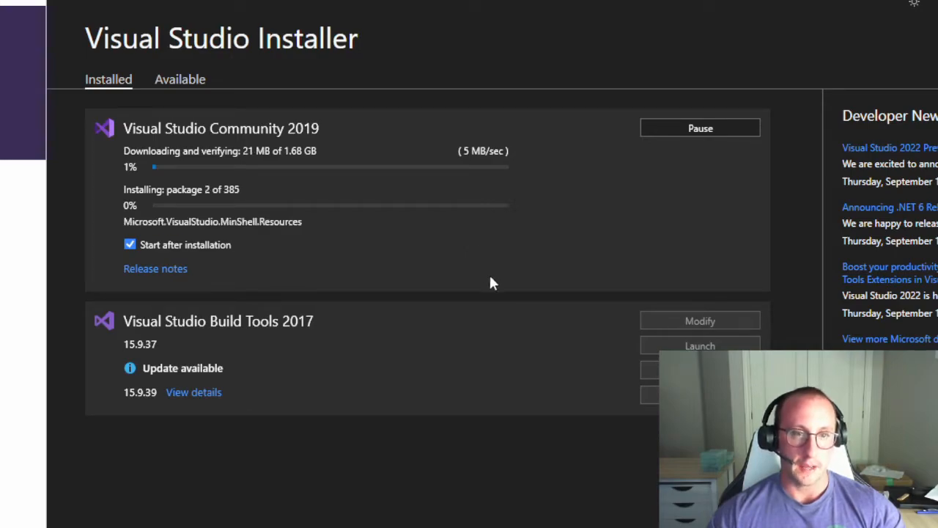
{"action": "mouse_move", "coordinate": [486, 258]}
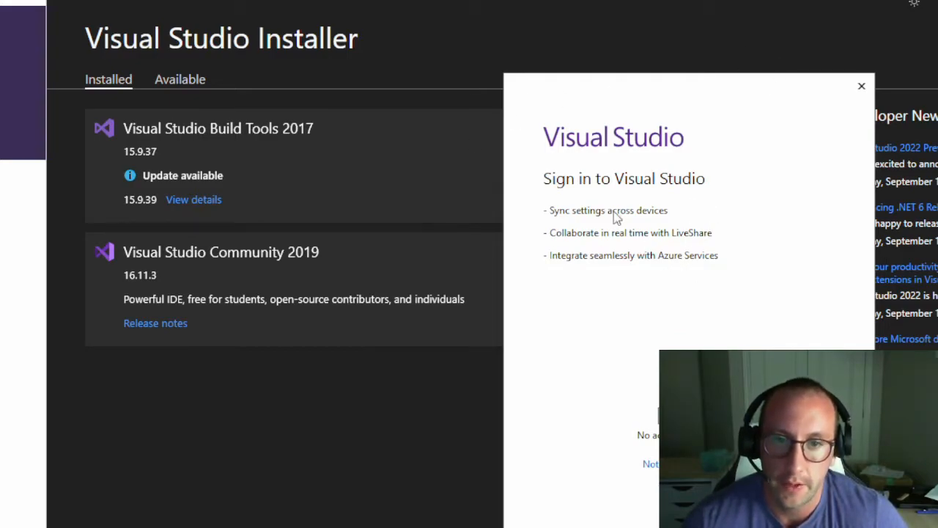
{"action": "mouse_move", "coordinate": [624, 243]}
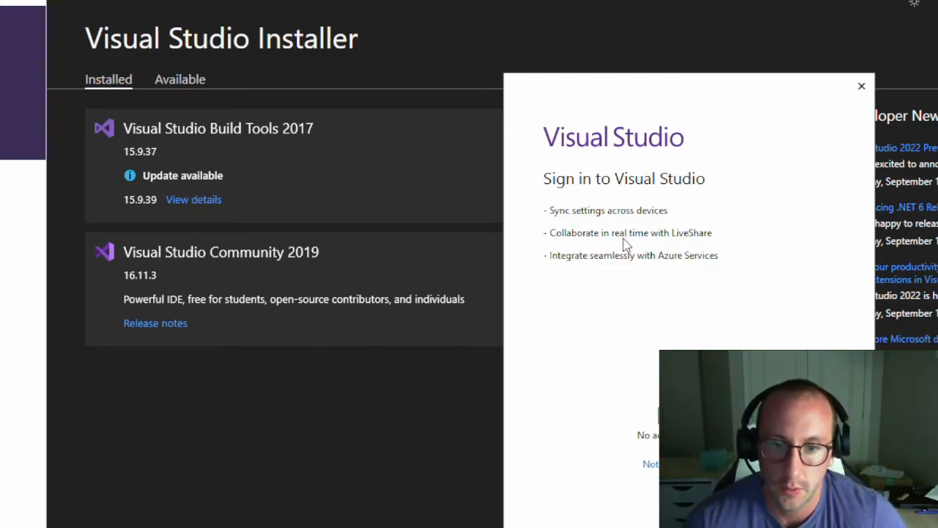
{"action": "mouse_move", "coordinate": [596, 236]}
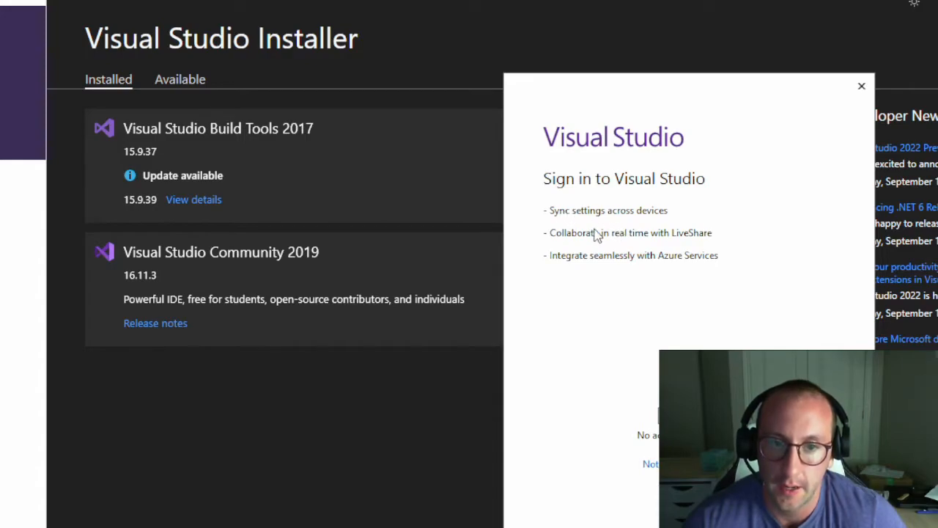
{"action": "mouse_move", "coordinate": [539, 317]}
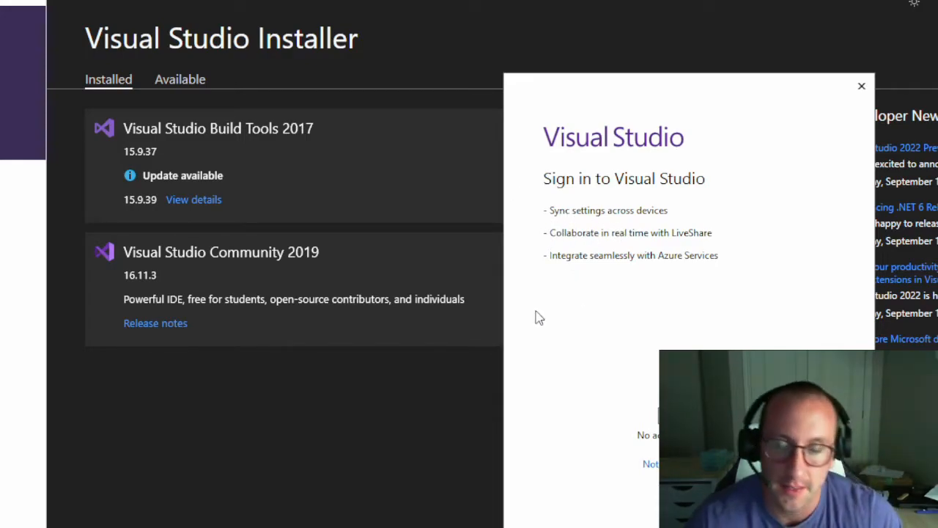
{"action": "mouse_move", "coordinate": [548, 326]}
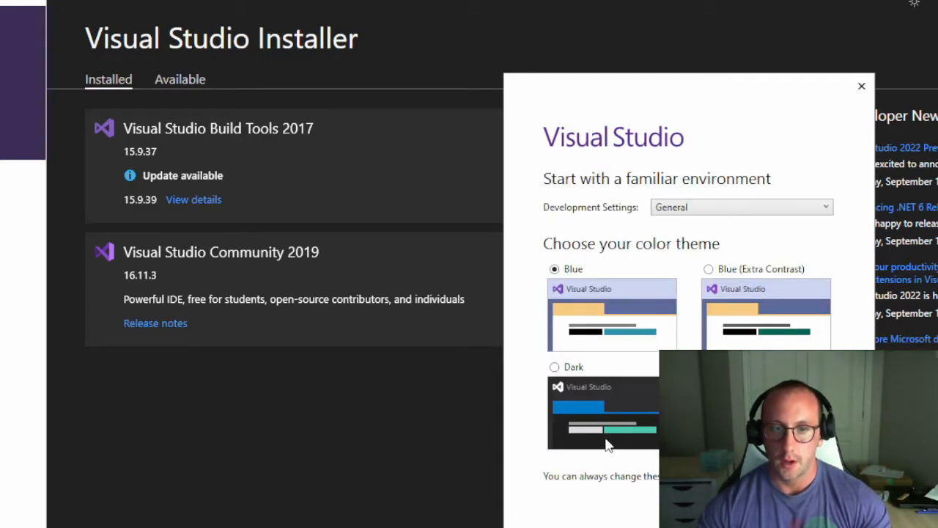
- Choose the Dark colour theme and start Visual Studio 2019
{"action": "left_click", "coordinate": [552, 367]}
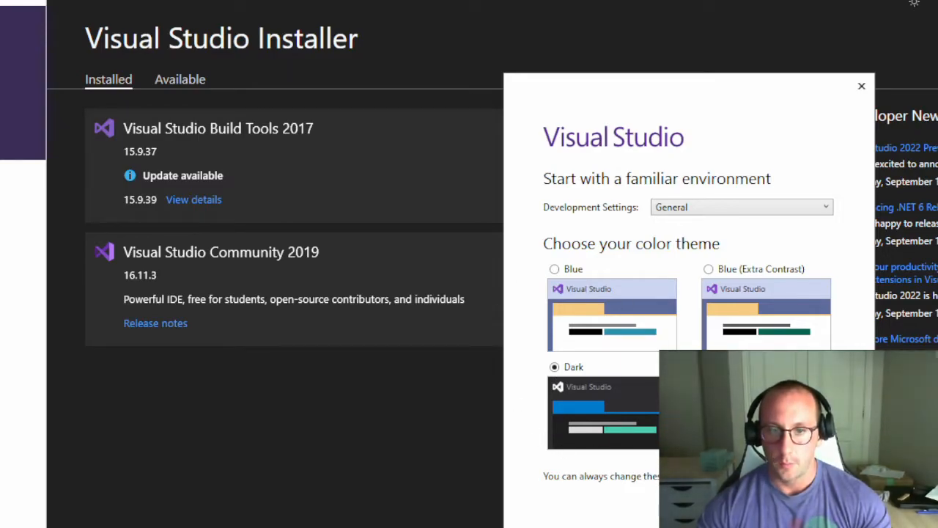
{"action": "left_click", "coordinate": [743, 206]}
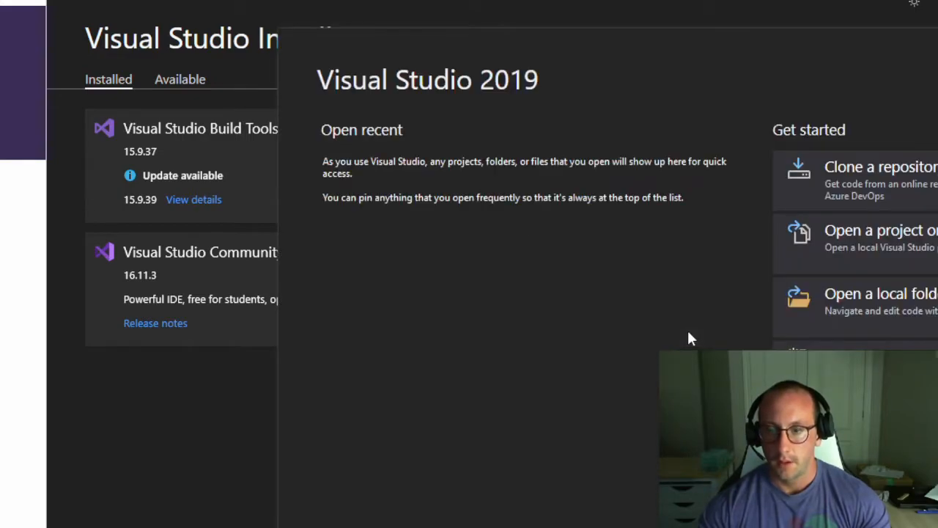
{"action": "mouse_move", "coordinate": [636, 373]}
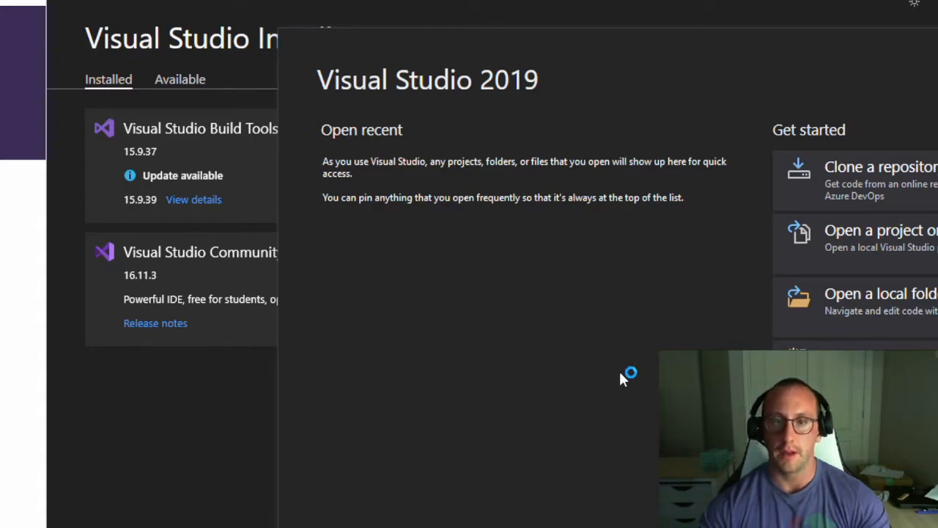
{"action": "mouse_move", "coordinate": [578, 359]}
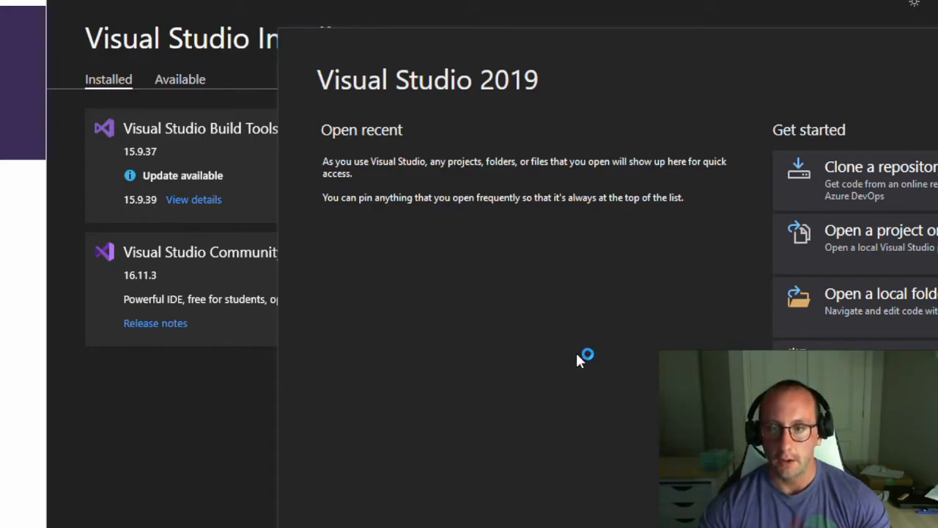
{"action": "mouse_move", "coordinate": [550, 378]}
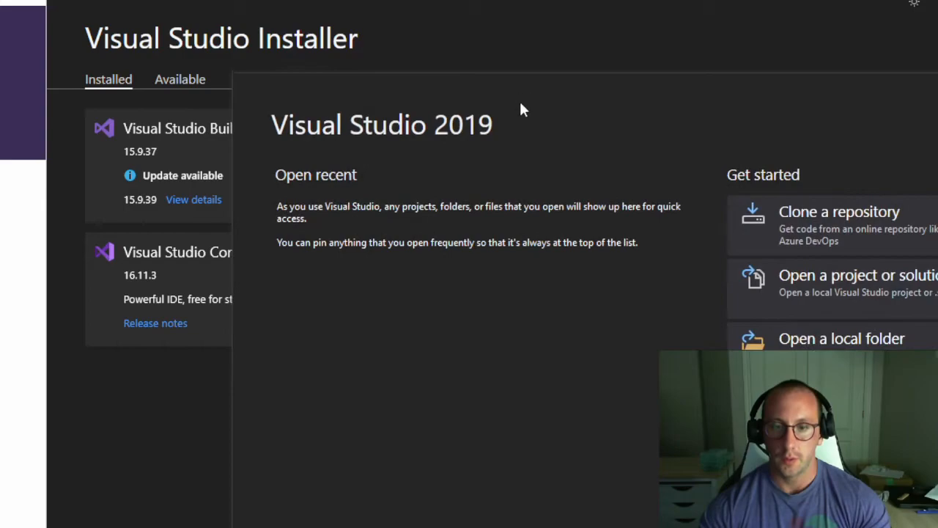
{"action": "mouse_move", "coordinate": [757, 335]}
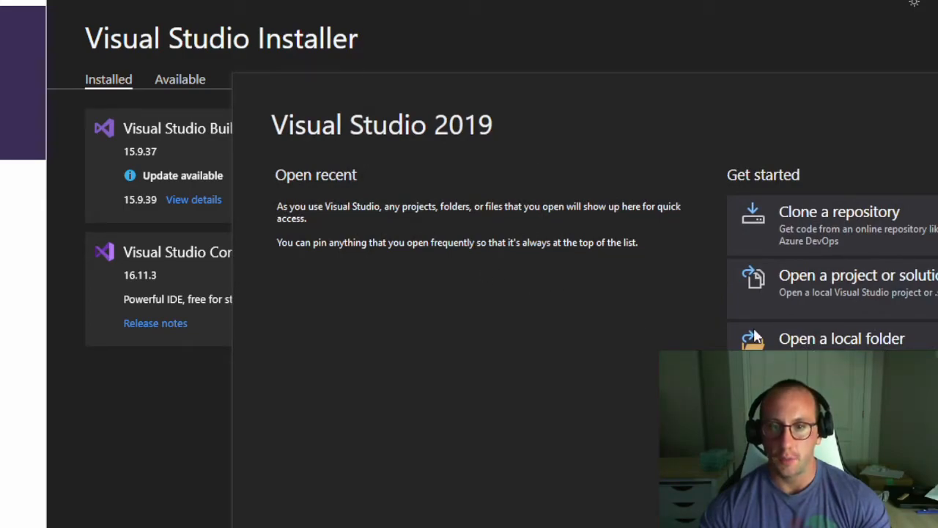
{"action": "mouse_move", "coordinate": [871, 249]}
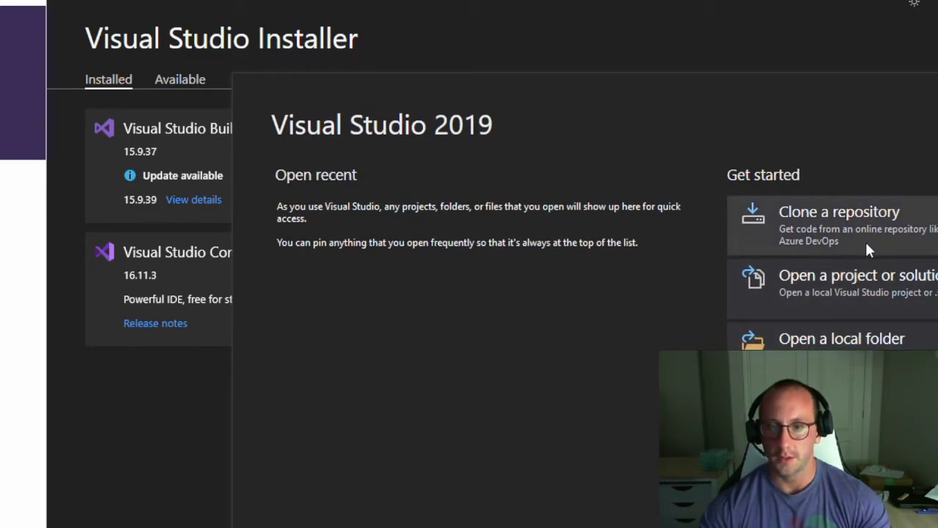
{"action": "mouse_move", "coordinate": [883, 254]}
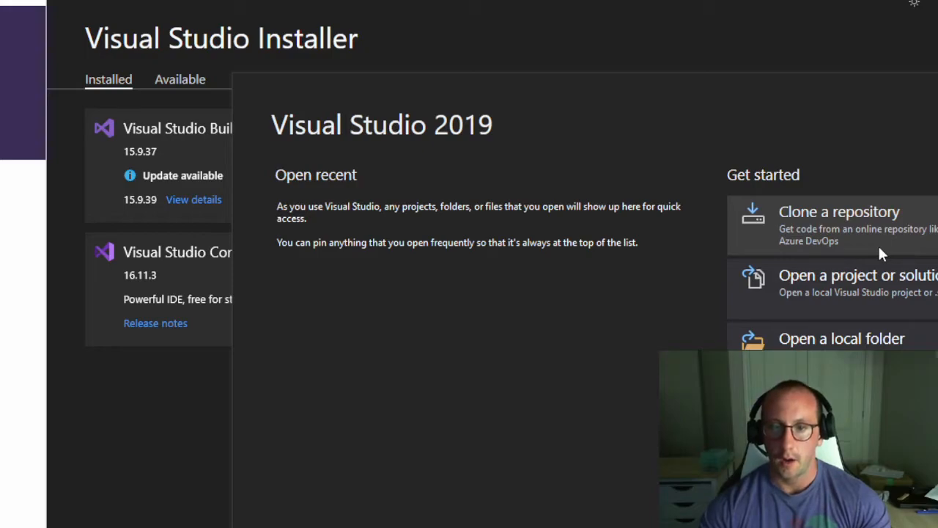
{"action": "mouse_move", "coordinate": [796, 251]}
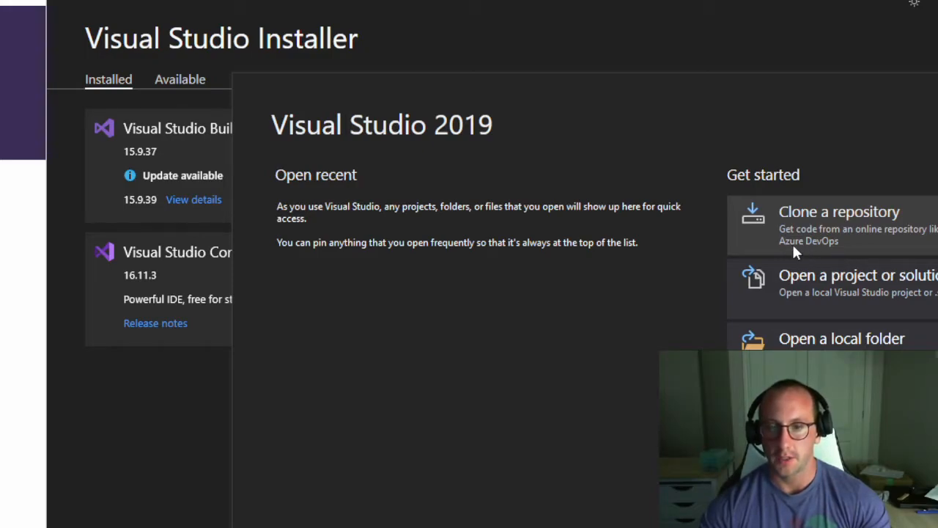
{"action": "mouse_move", "coordinate": [804, 257]}
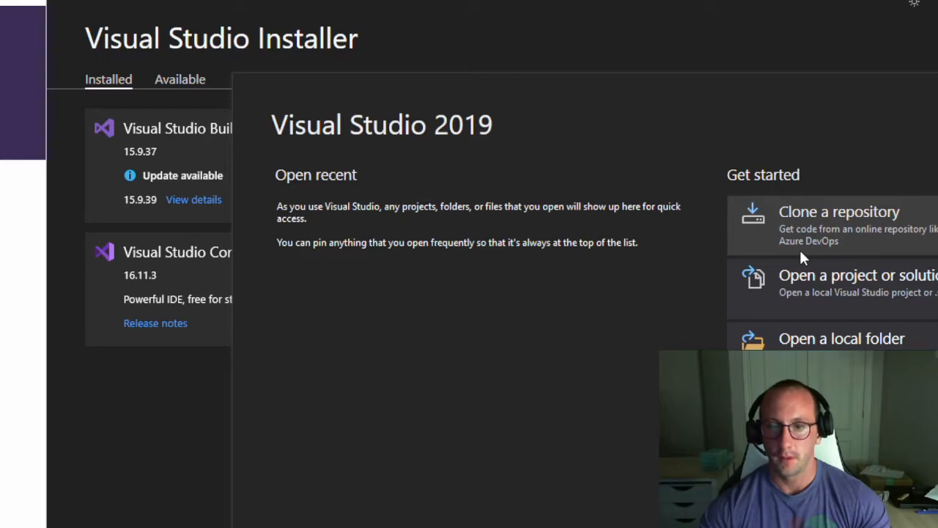
{"action": "mouse_move", "coordinate": [810, 256]}
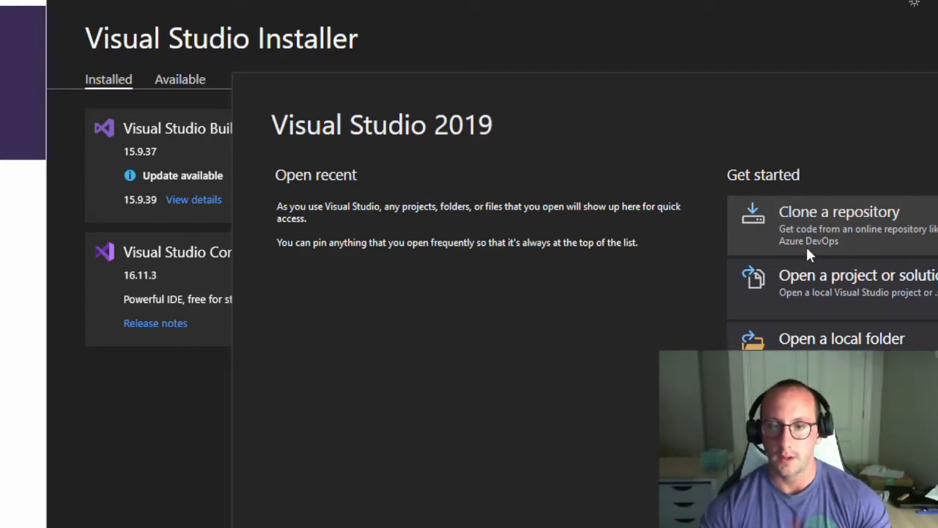
{"action": "mouse_move", "coordinate": [822, 314]}
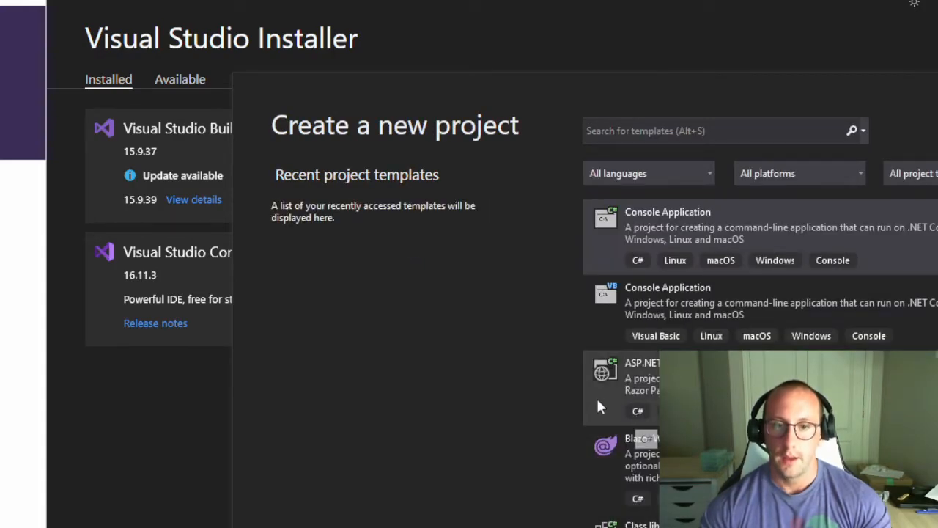
{"action": "mouse_move", "coordinate": [550, 337]}
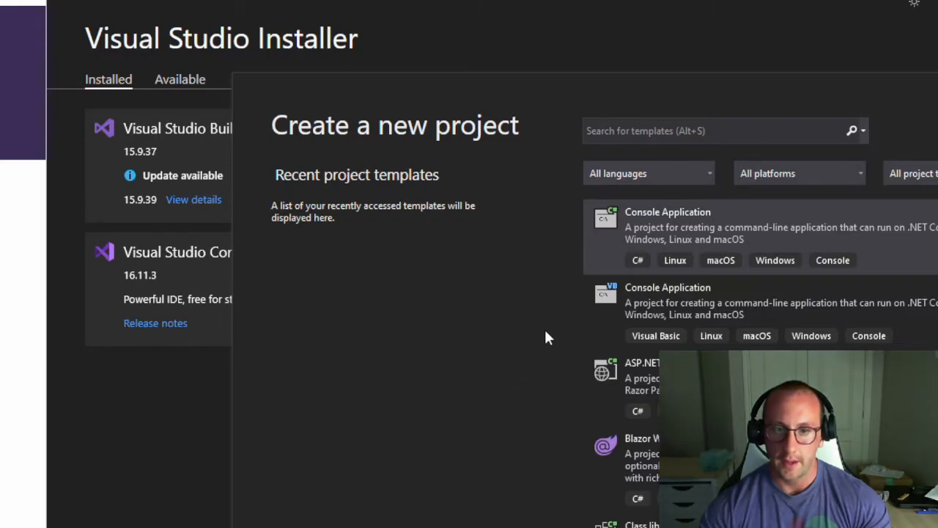
- Pick the C# WPF App template from the Create a new project list
{"action": "scroll", "scroll_direction": "down", "scroll_amount": 3}
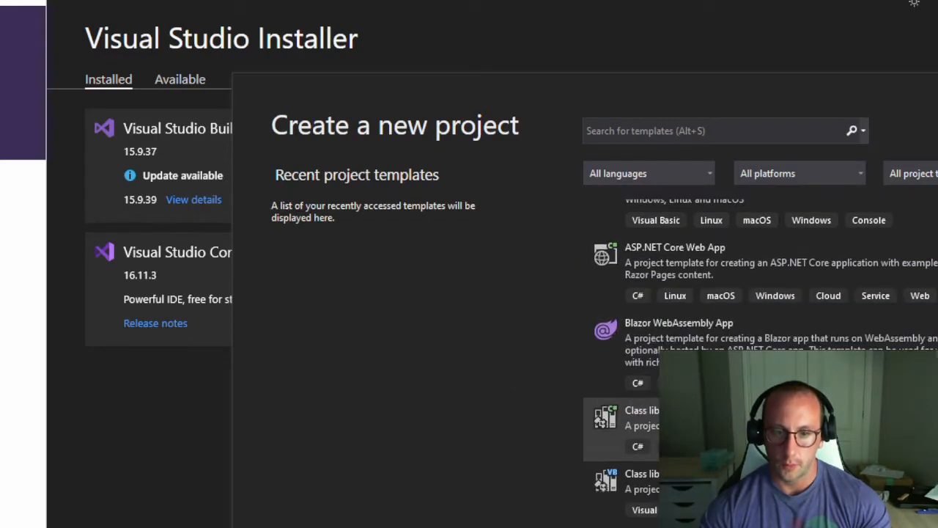
{"action": "scroll", "scroll_direction": "down", "scroll_amount": 3}
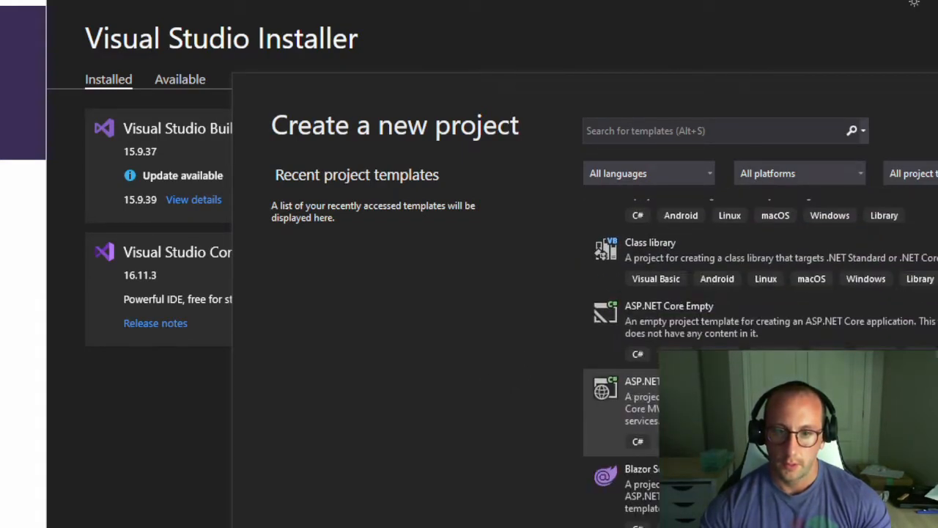
{"action": "scroll", "scroll_direction": "down", "scroll_amount": 3}
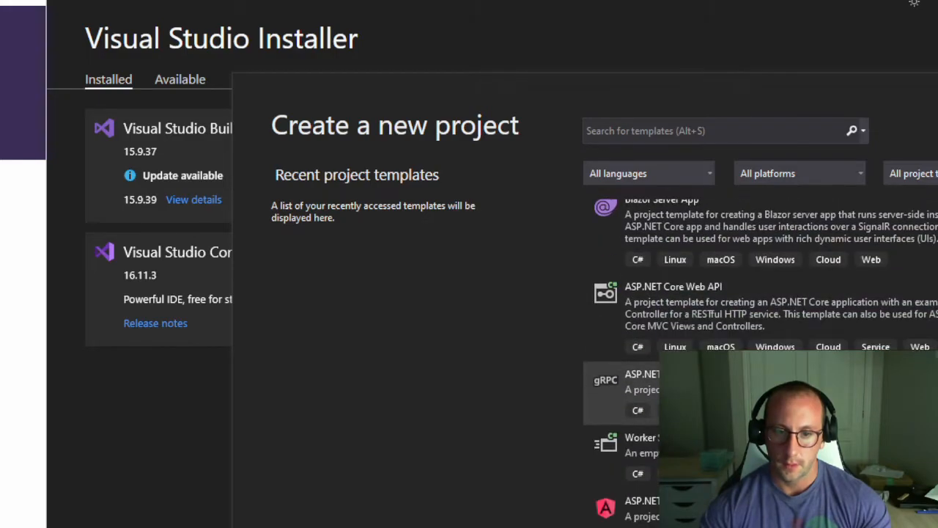
{"action": "scroll", "scroll_direction": "down", "scroll_amount": 3}
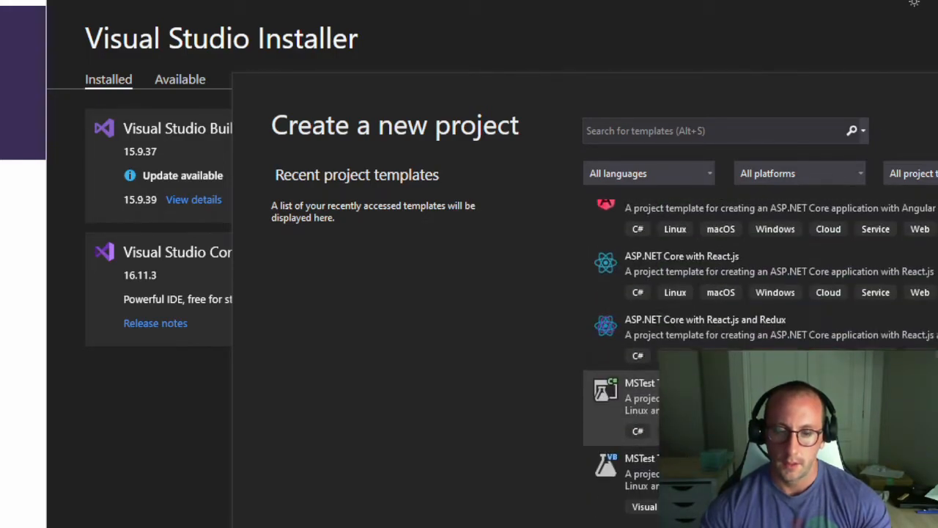
{"action": "scroll", "scroll_direction": "down", "scroll_amount": 3}
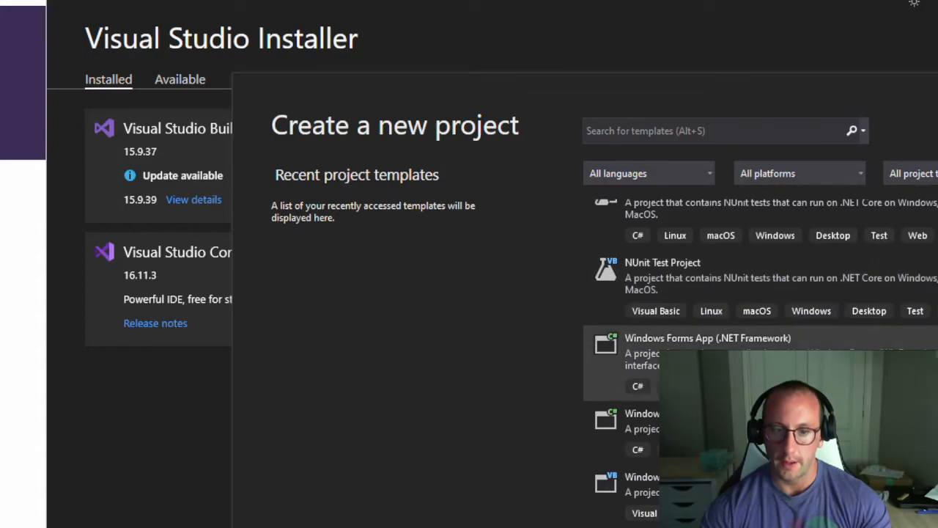
{"action": "scroll", "scroll_direction": "down", "scroll_amount": 3}
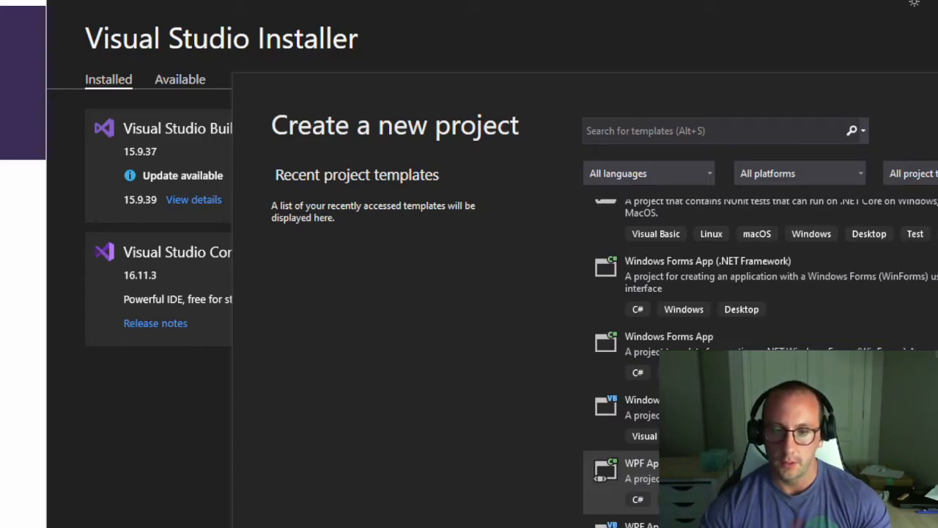
{"action": "left_click", "coordinate": [630, 476]}
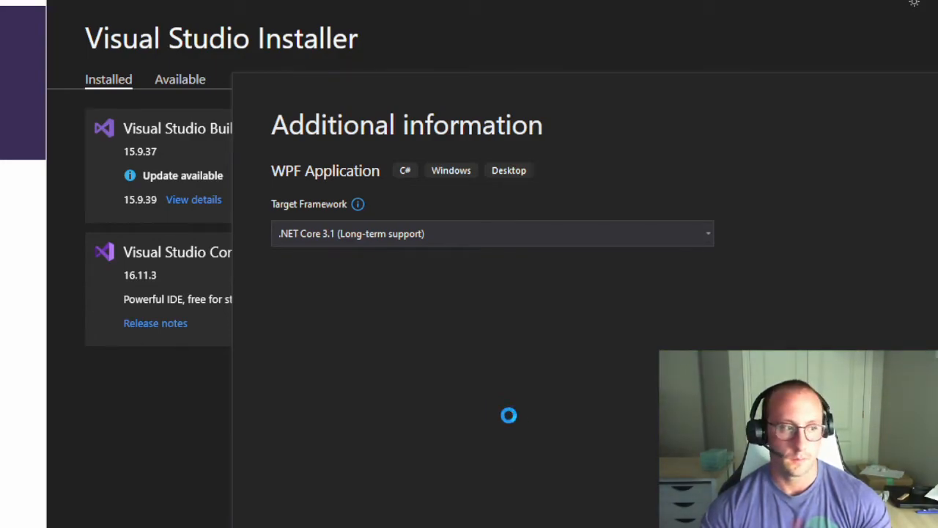
{"action": "mouse_move", "coordinate": [541, 383]}
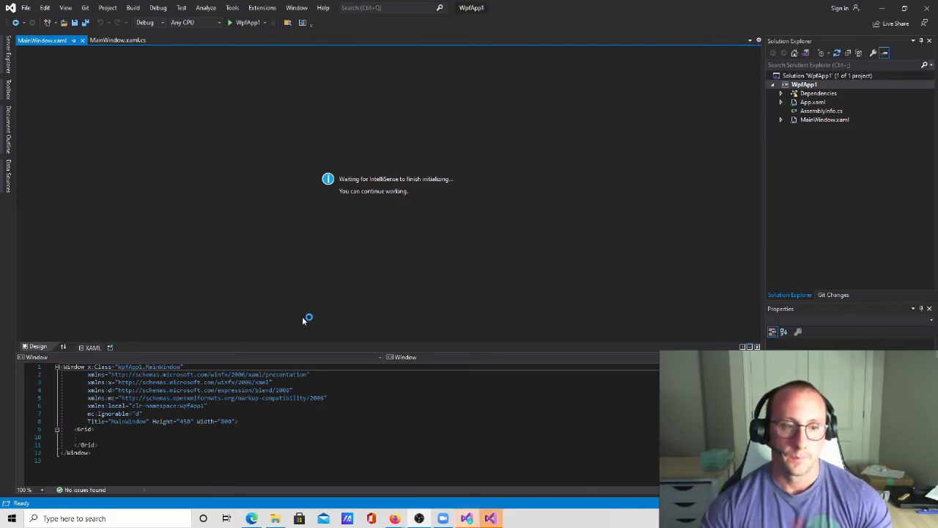
{"action": "mouse_move", "coordinate": [335, 291]}
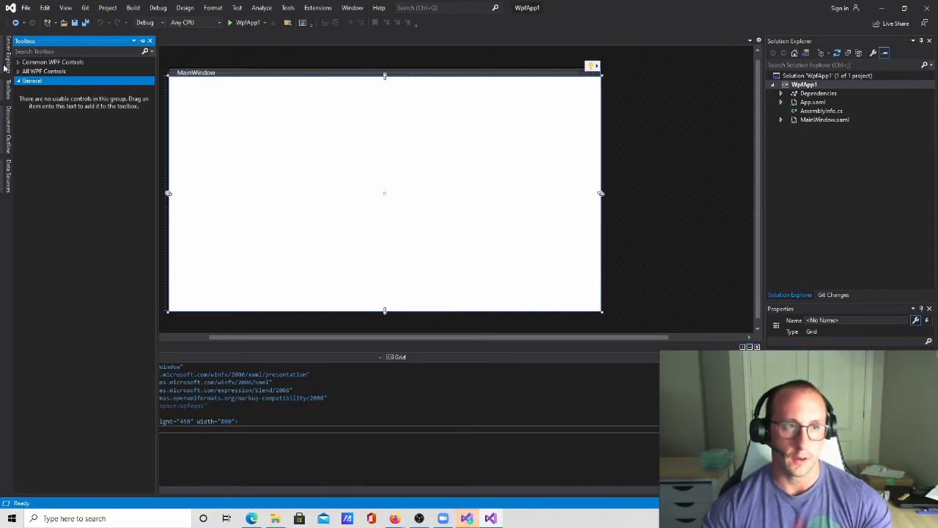
- Add a Button from All WPF Controls to MainWindow and enlarge it
{"action": "left_click", "coordinate": [44, 71]}
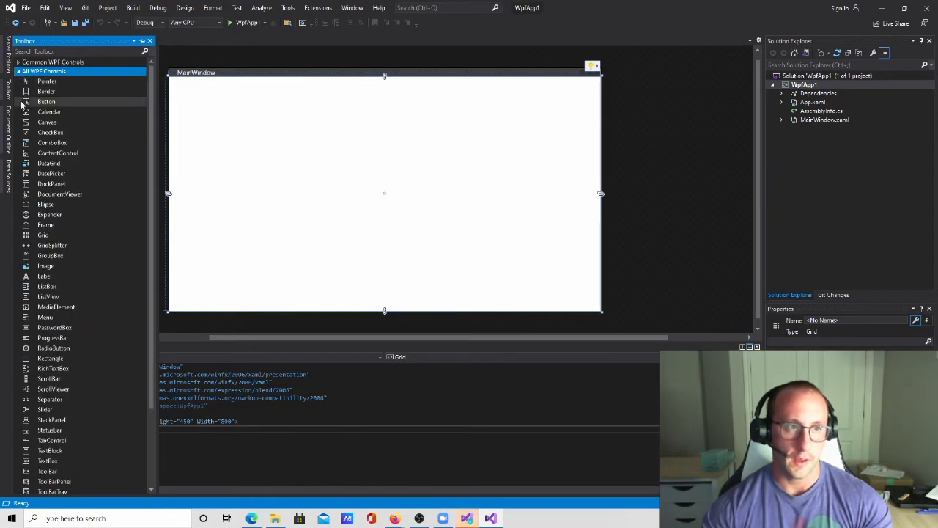
{"action": "left_click", "coordinate": [46, 101]}
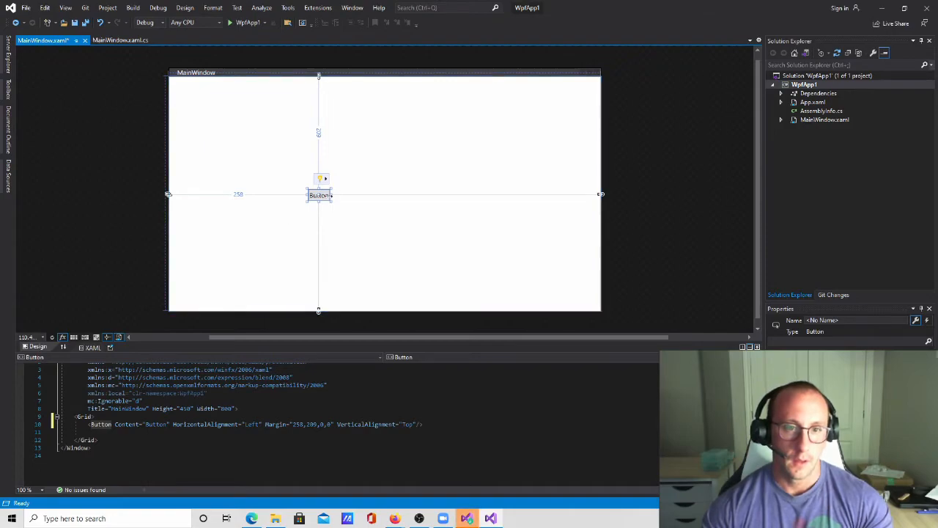
{"action": "left_click_drag", "start_coordinate": [318, 194], "coordinate": [262, 227]}
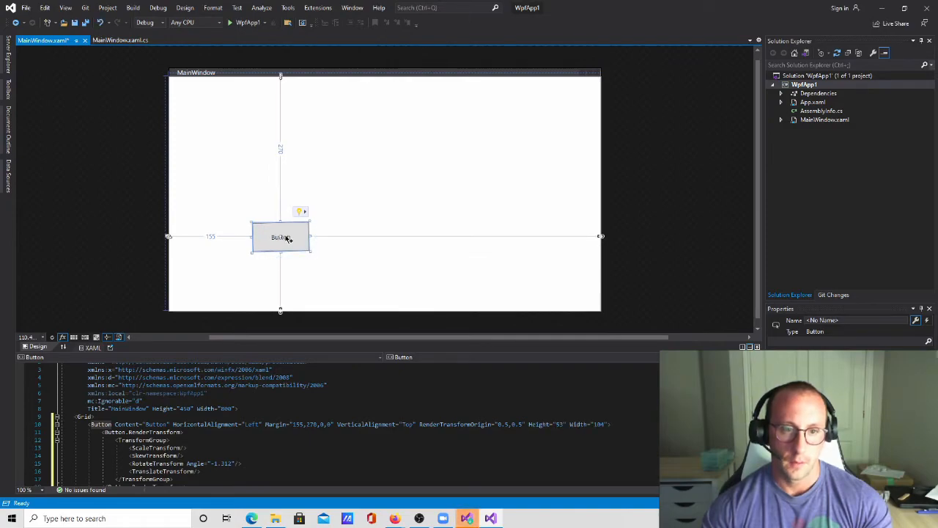
- Create the Test Button's Click handler and move the button lower toward the centre
{"action": "double_click", "coordinate": [281, 236]}
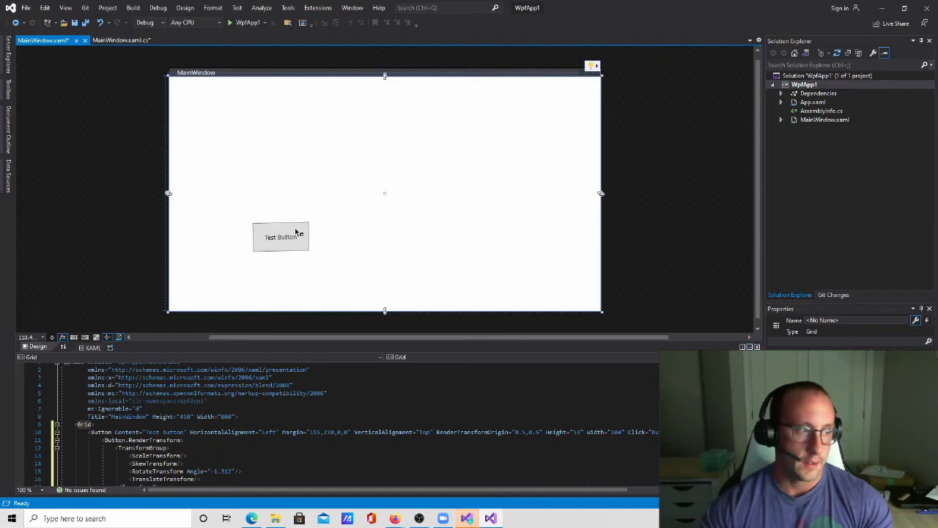
{"action": "left_click", "coordinate": [281, 236]}
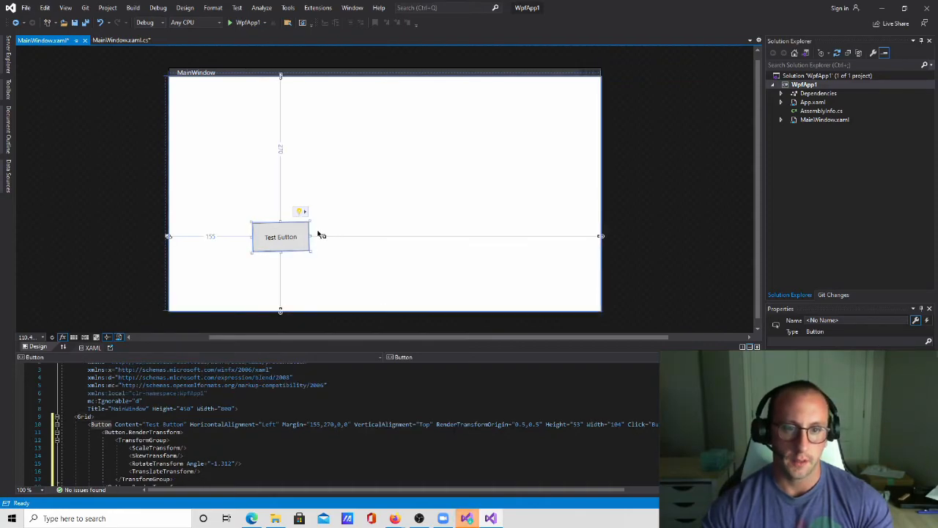
{"action": "left_click_drag", "start_coordinate": [281, 236], "coordinate": [381, 265]}
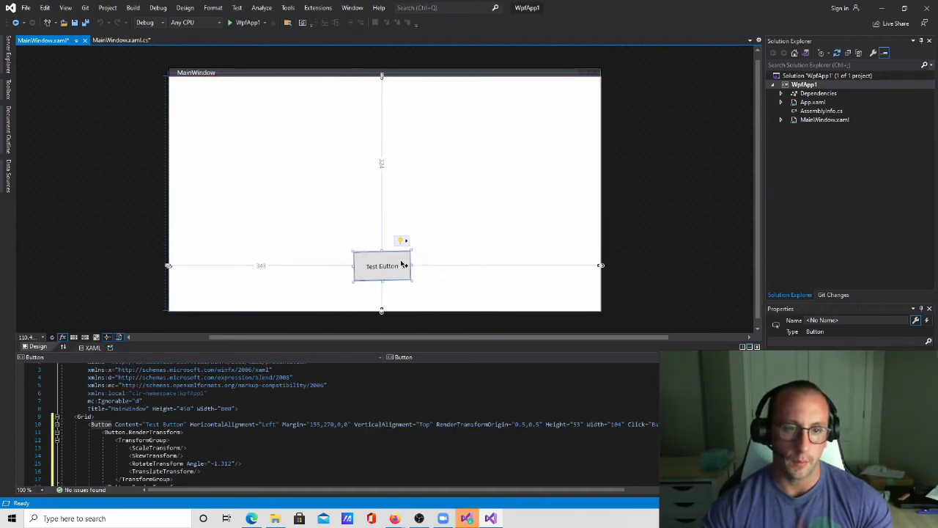